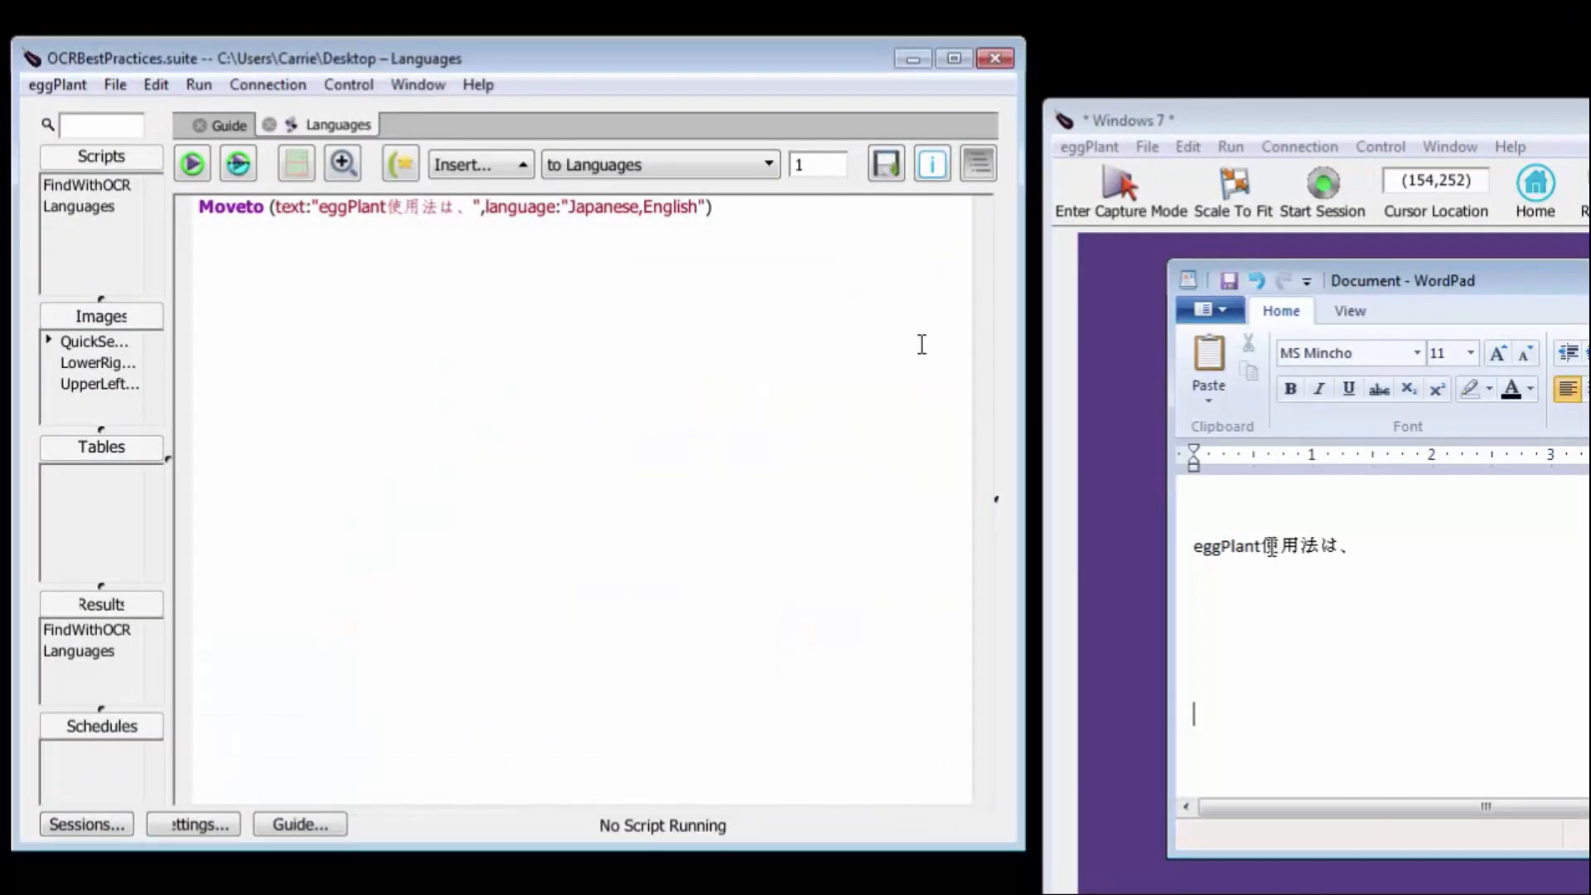
Run OCRsearchrectangle, then read the Welcome area with readtext(259,243,348,270), getting We/come.
{"action": "left_click", "coordinate": [192, 162]}
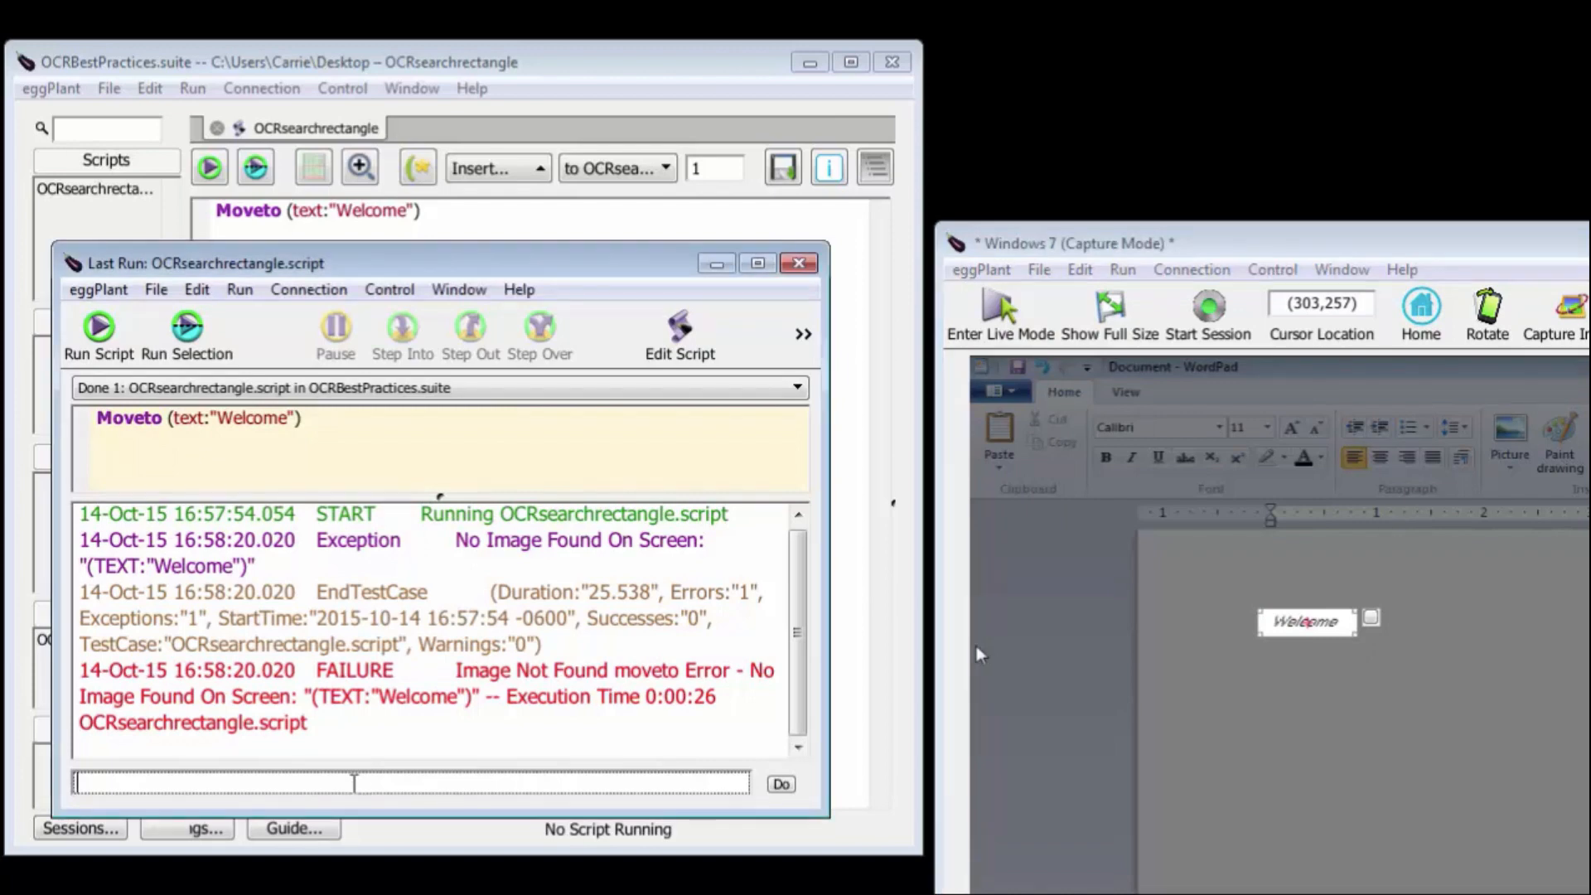
{"action": "type", "text": "put readtext(259,243,348,270"}
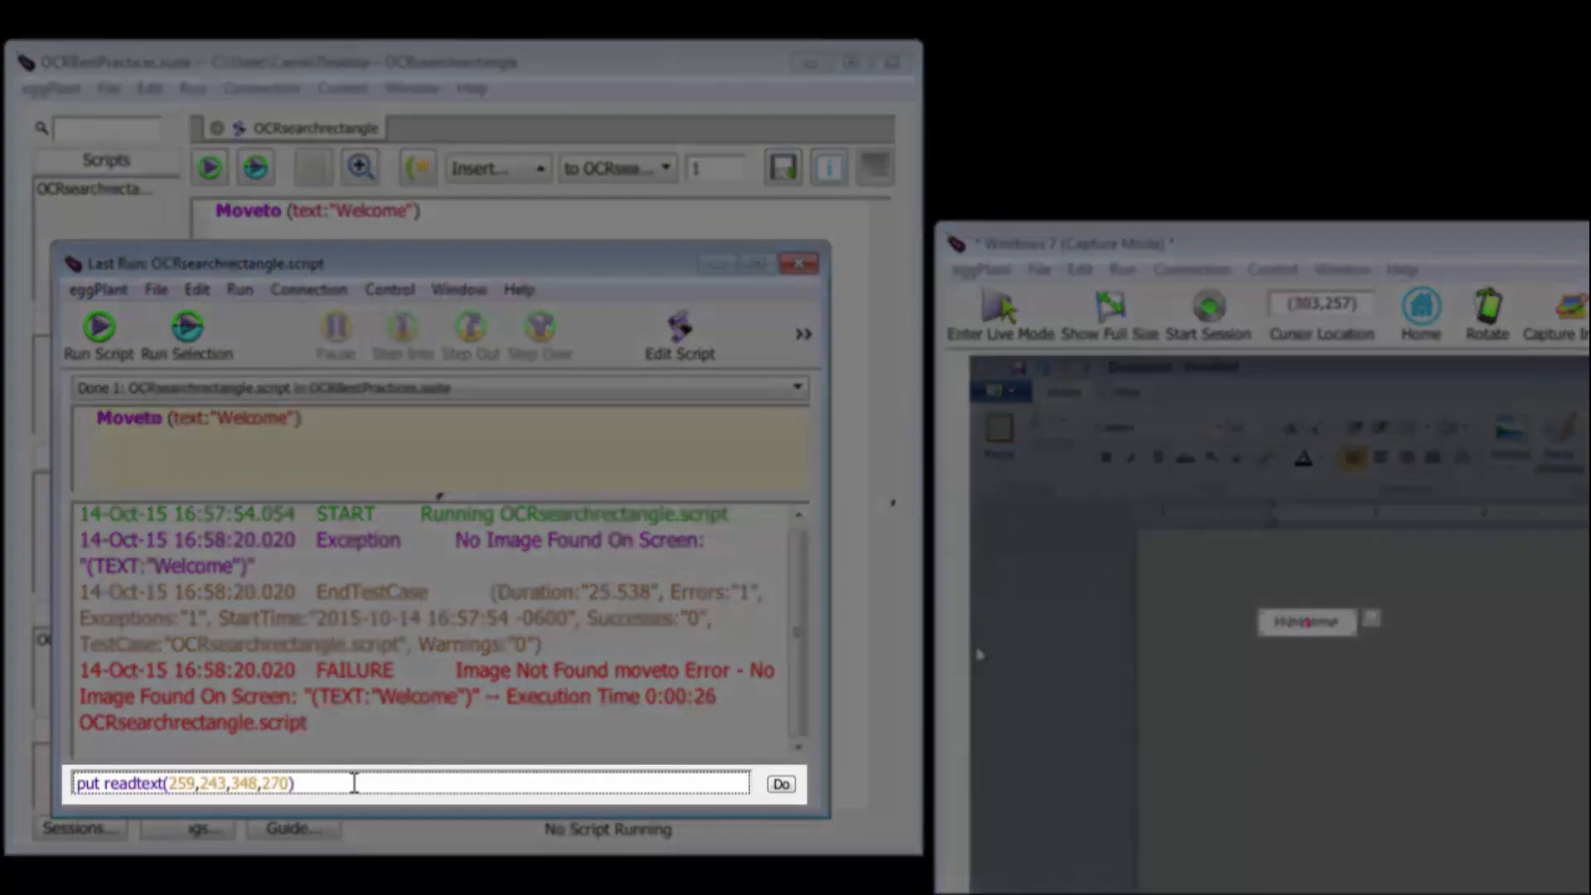
{"action": "left_click", "coordinate": [784, 806]}
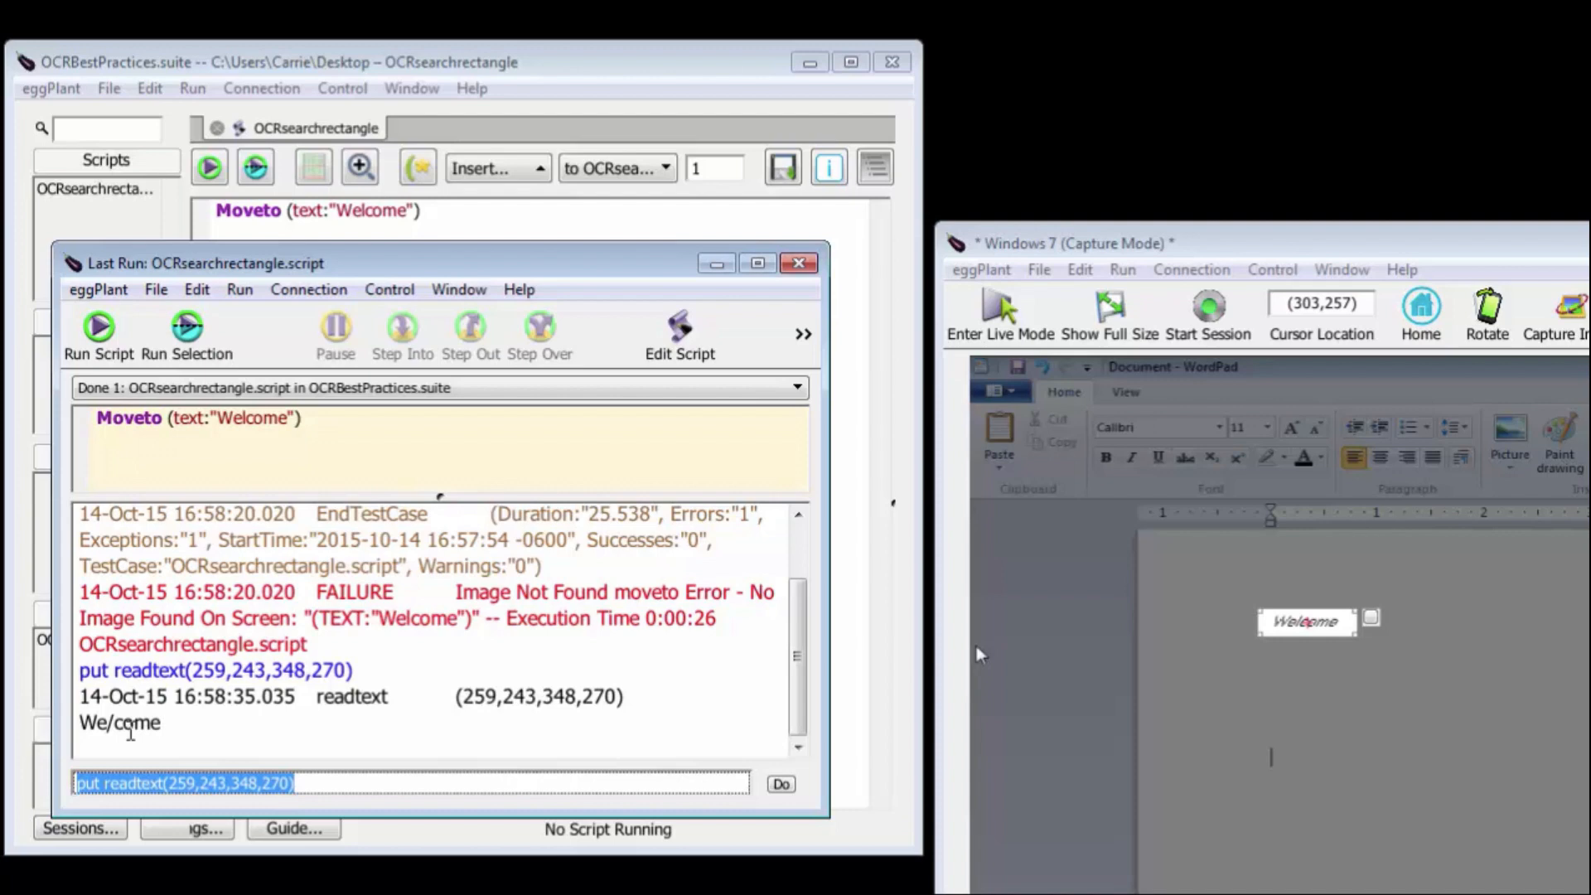
{"action": "left_click", "coordinate": [798, 262]}
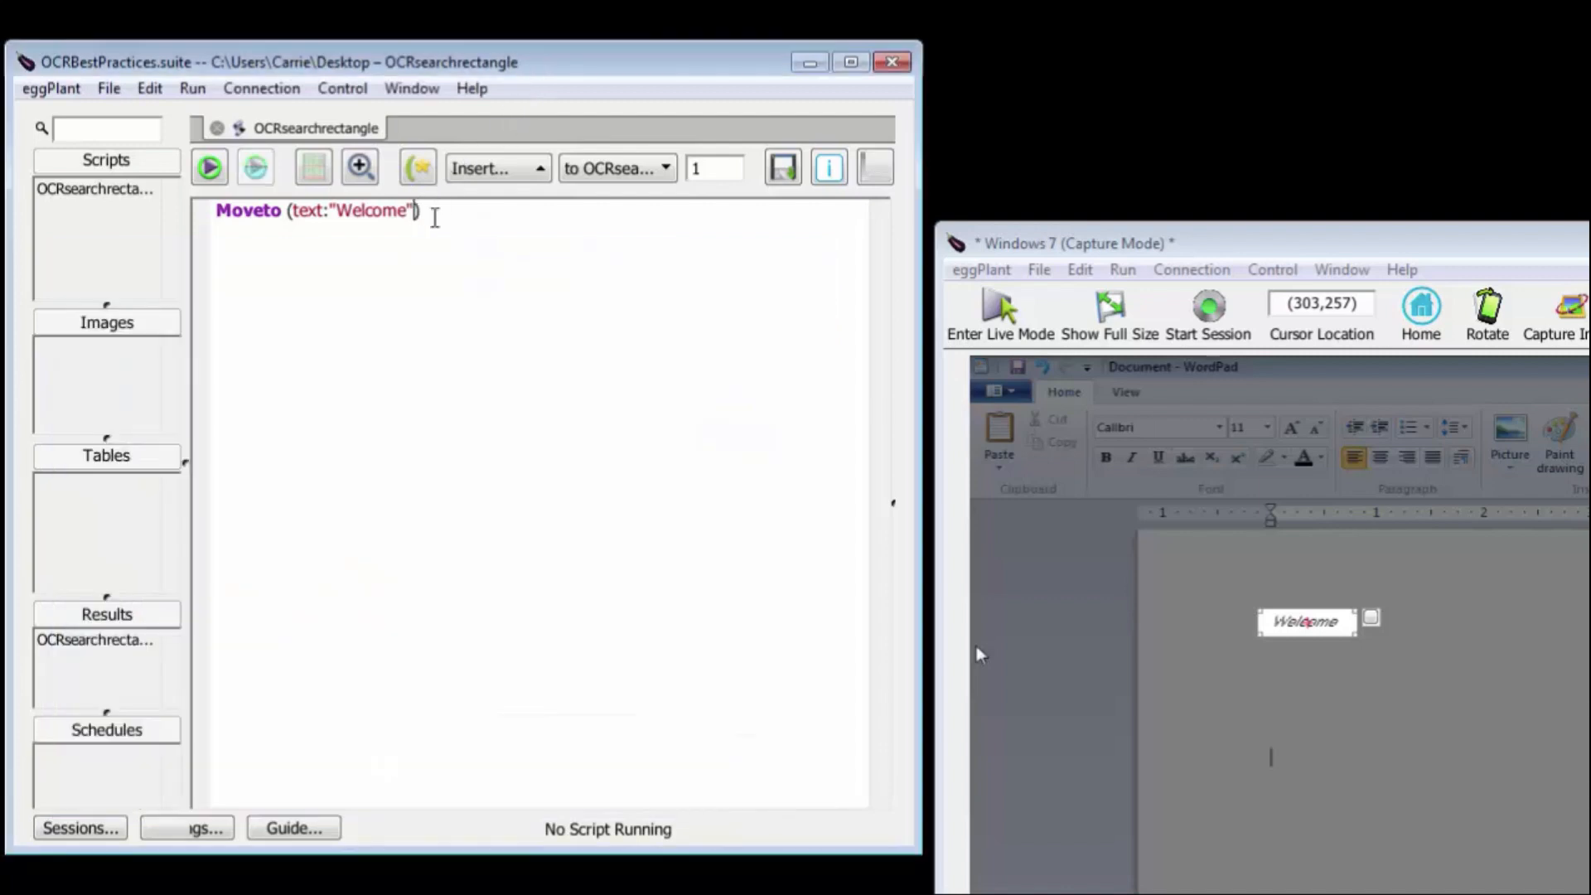
Append validcharacters:"*" to the Moveto command.
{"action": "type", "text": ",validcha"}
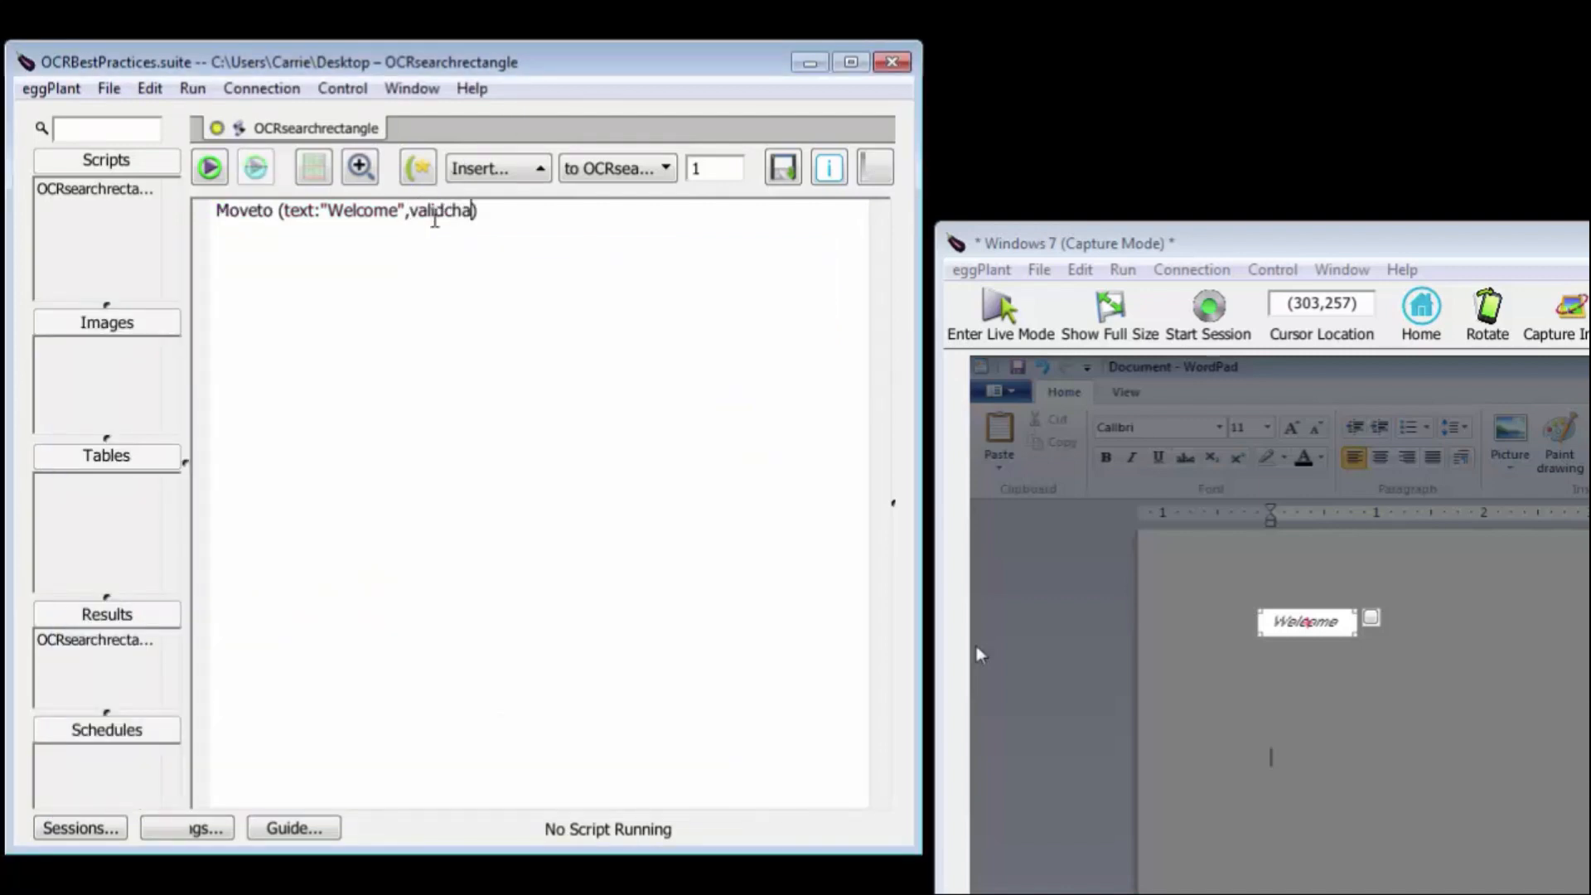
{"action": "type", "text": "racters:"}
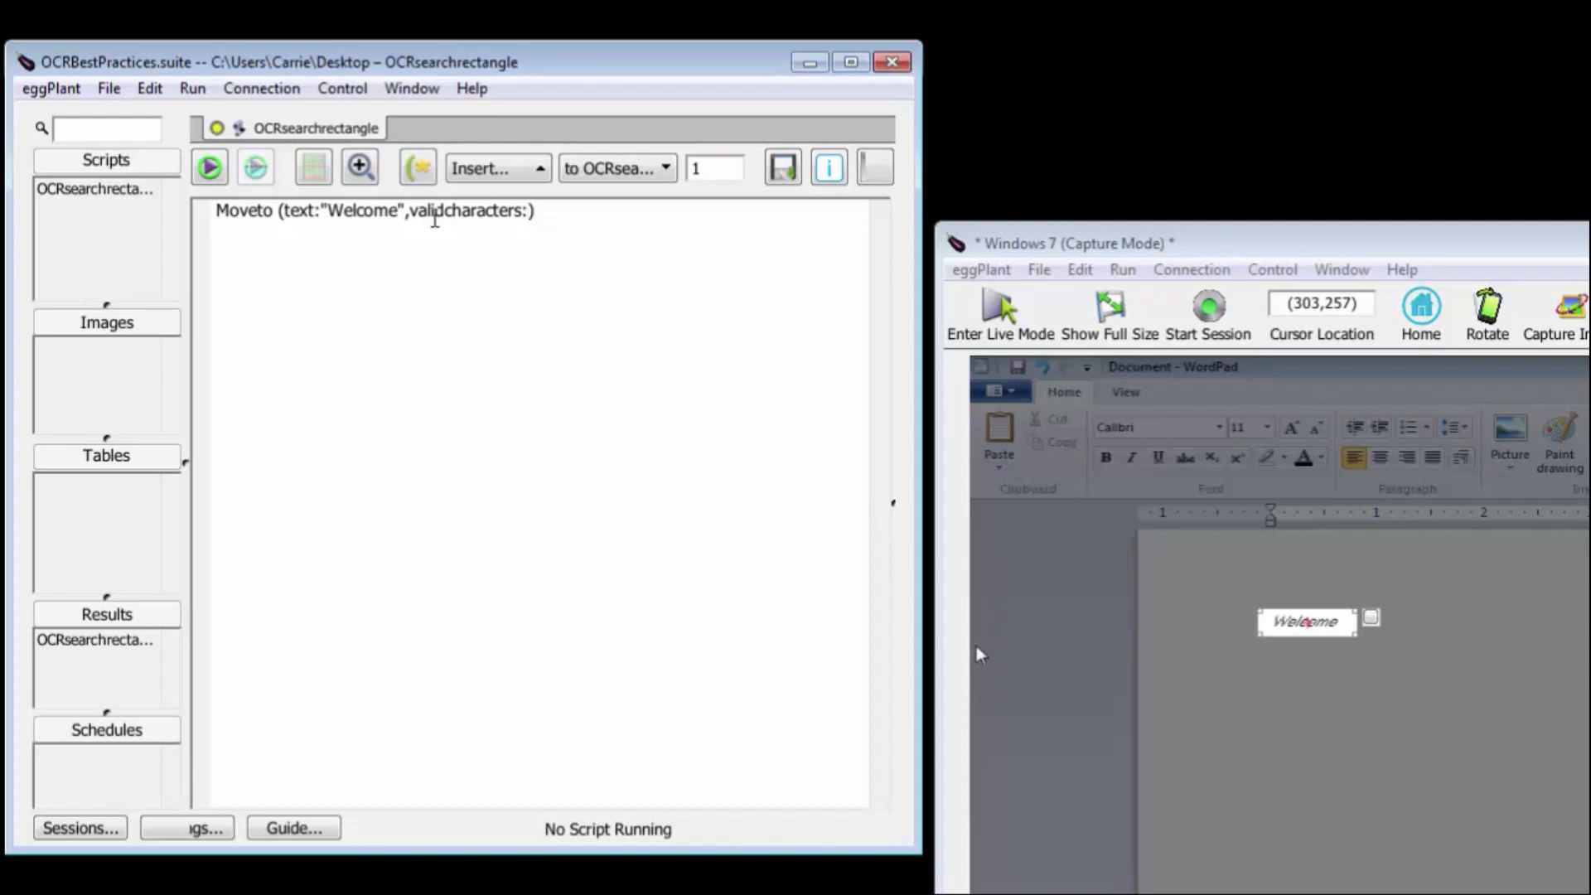
{"action": "type", "text": "*"}
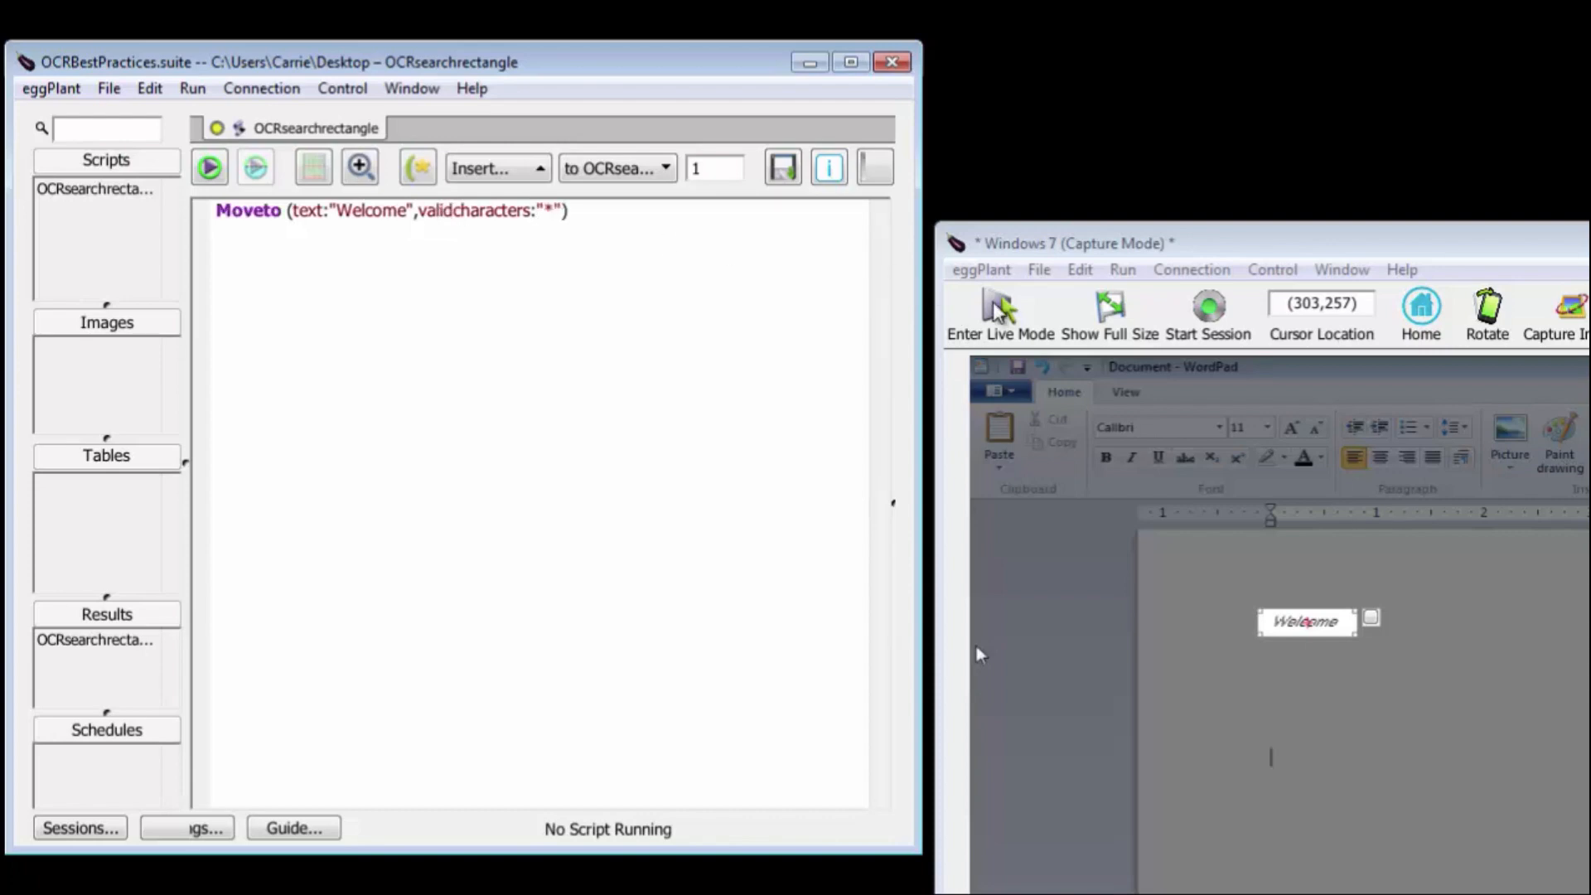
Rerun the script in live mode; Welcome is still not found.
{"action": "left_click", "coordinate": [209, 167]}
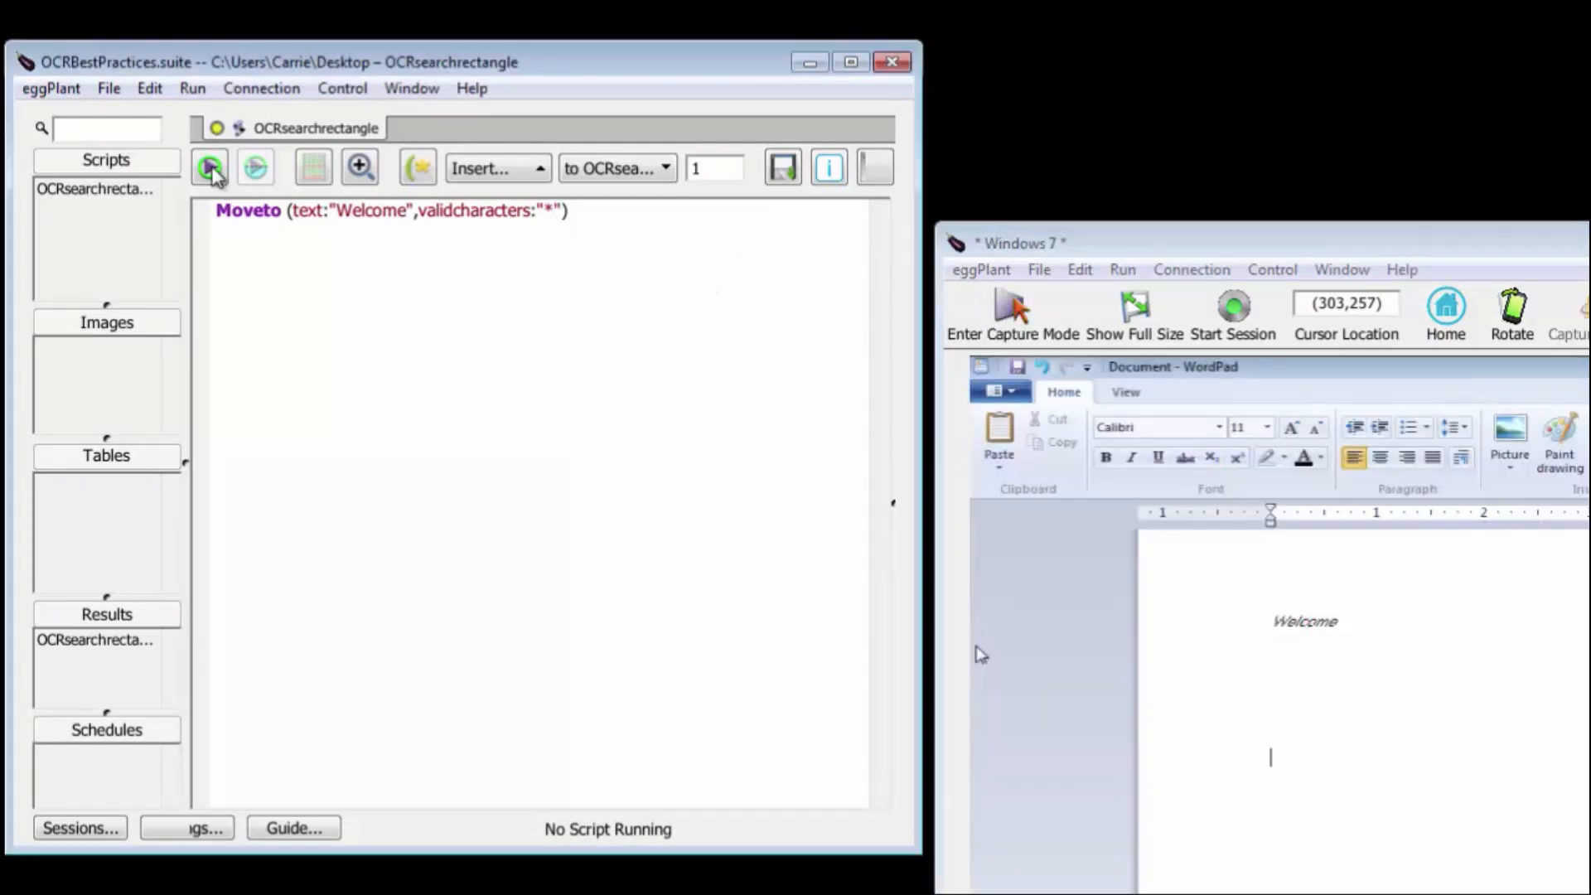
{"action": "left_click", "coordinate": [206, 167]}
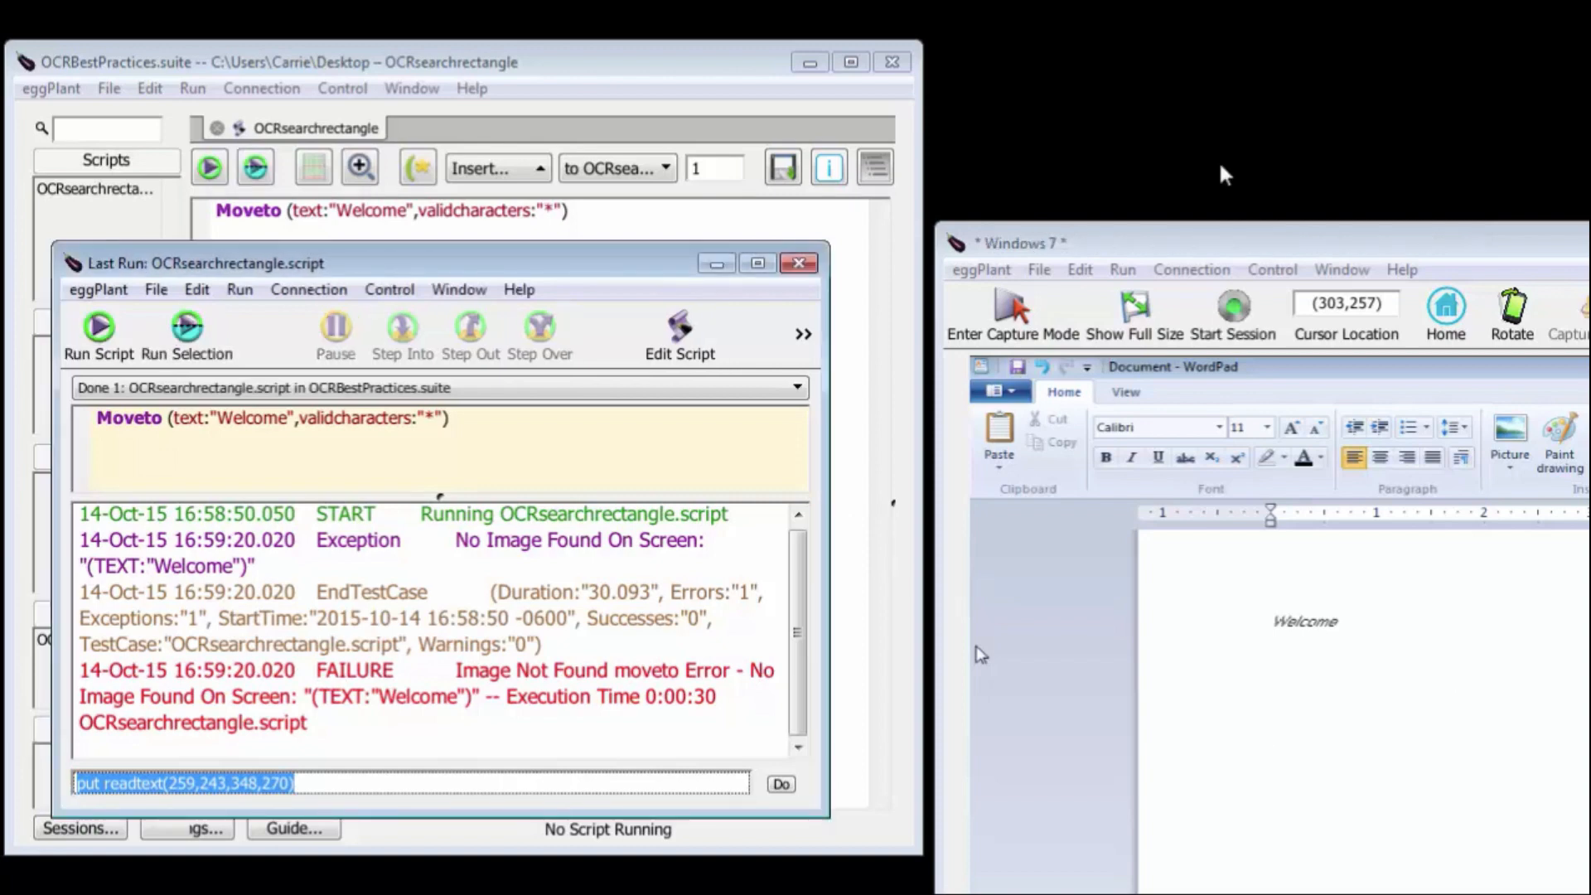
{"action": "left_click", "coordinate": [798, 261]}
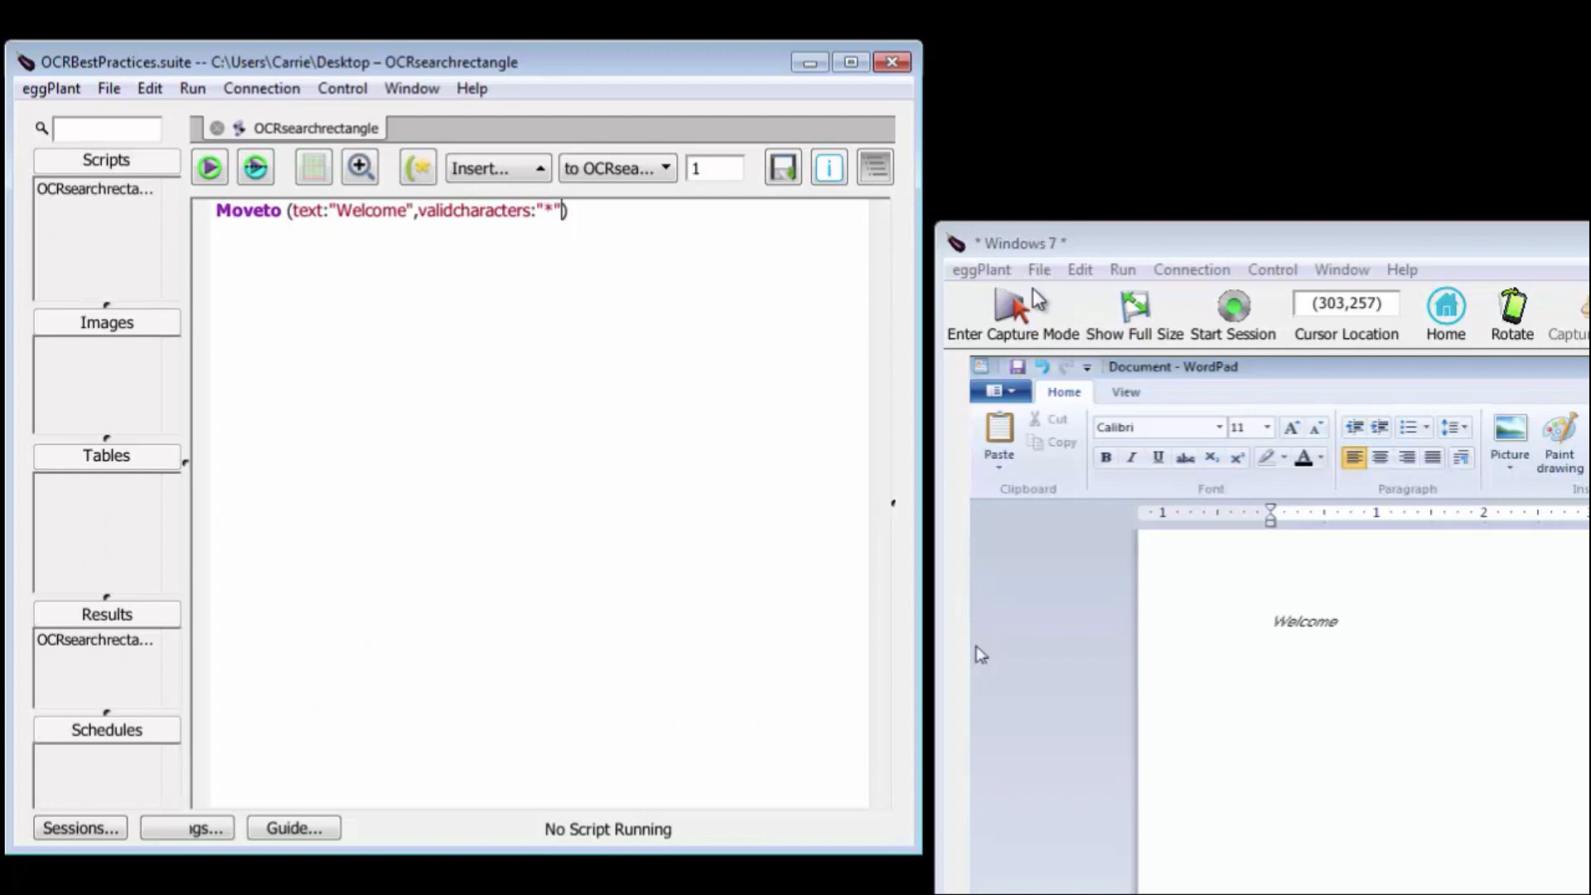
Capture and save UpperLeft and LowerRight corner images for the Moveto searchRectangle.
{"action": "left_click", "coordinate": [1001, 310]}
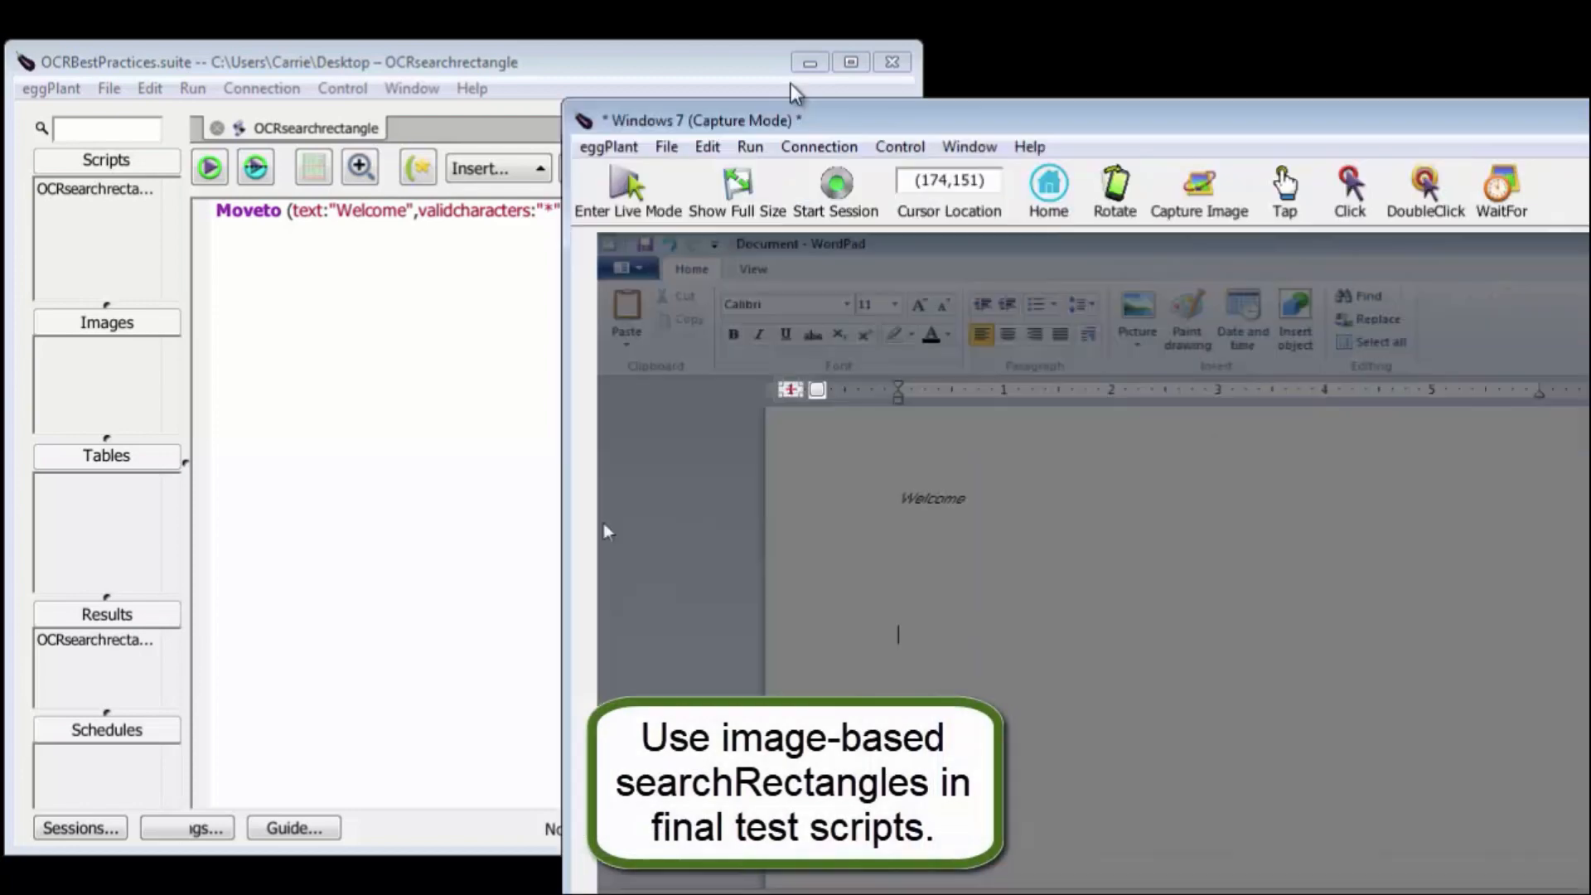
{"action": "left_click", "coordinate": [1200, 178]}
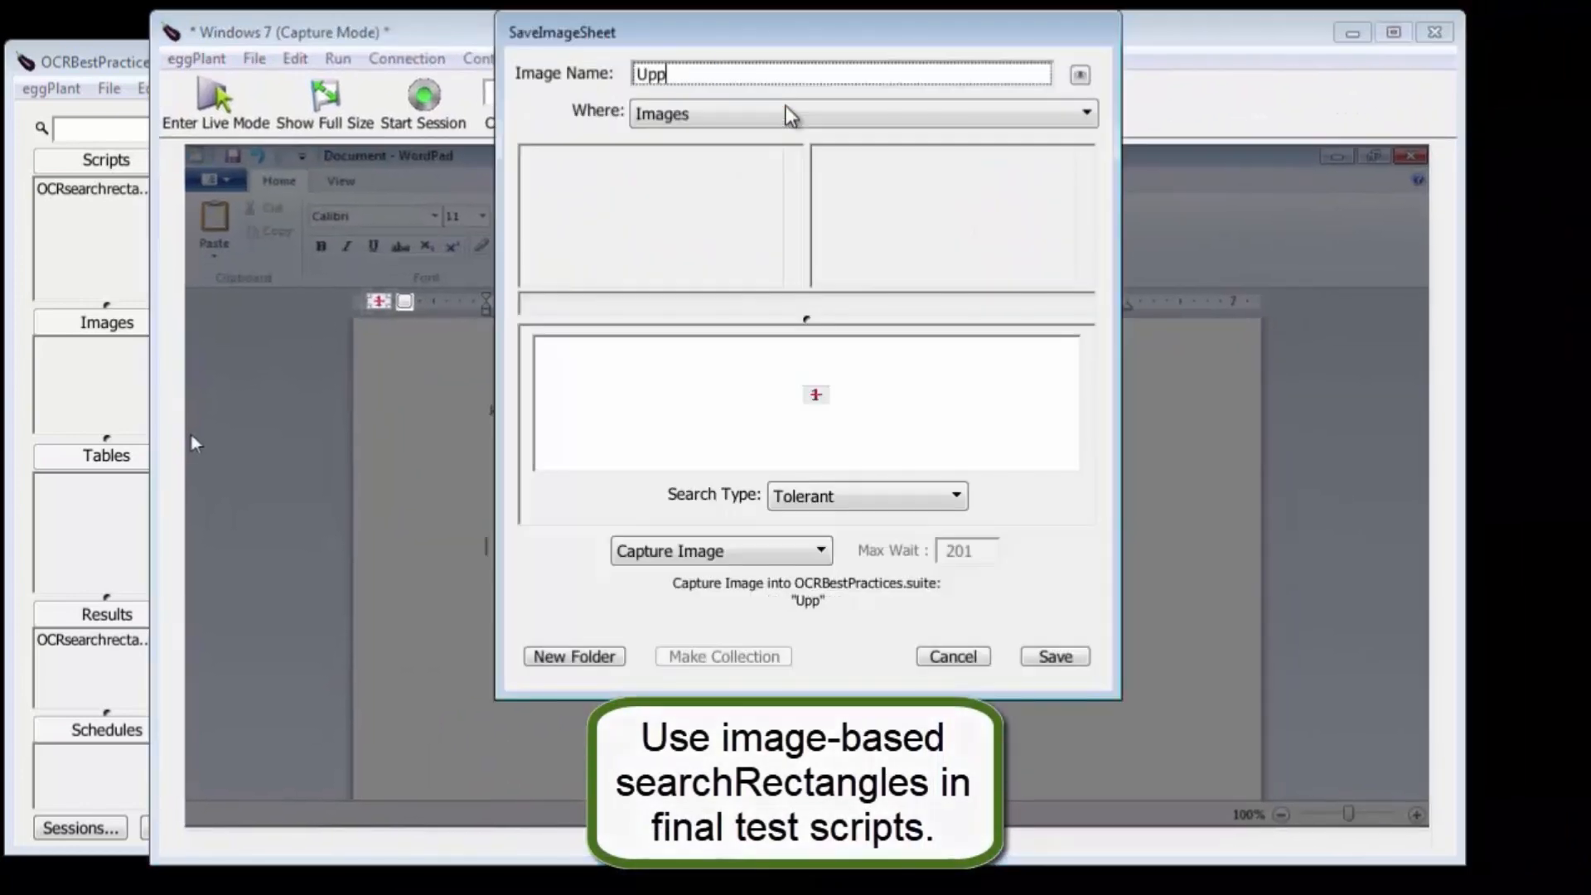
{"action": "left_click", "coordinate": [1055, 656]}
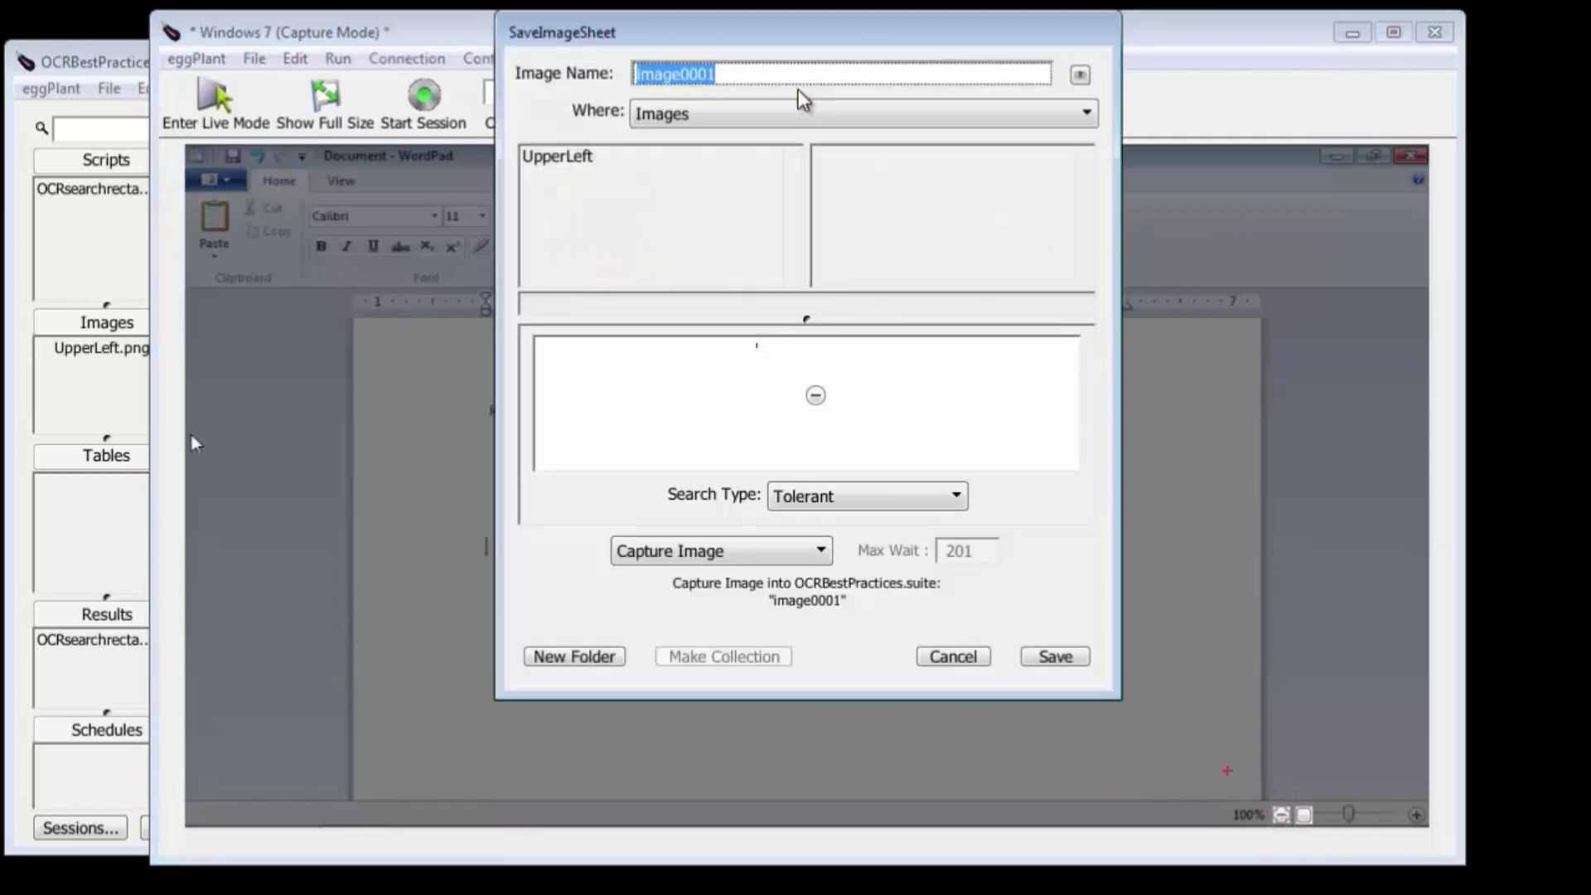
{"action": "left_click", "coordinate": [1054, 656]}
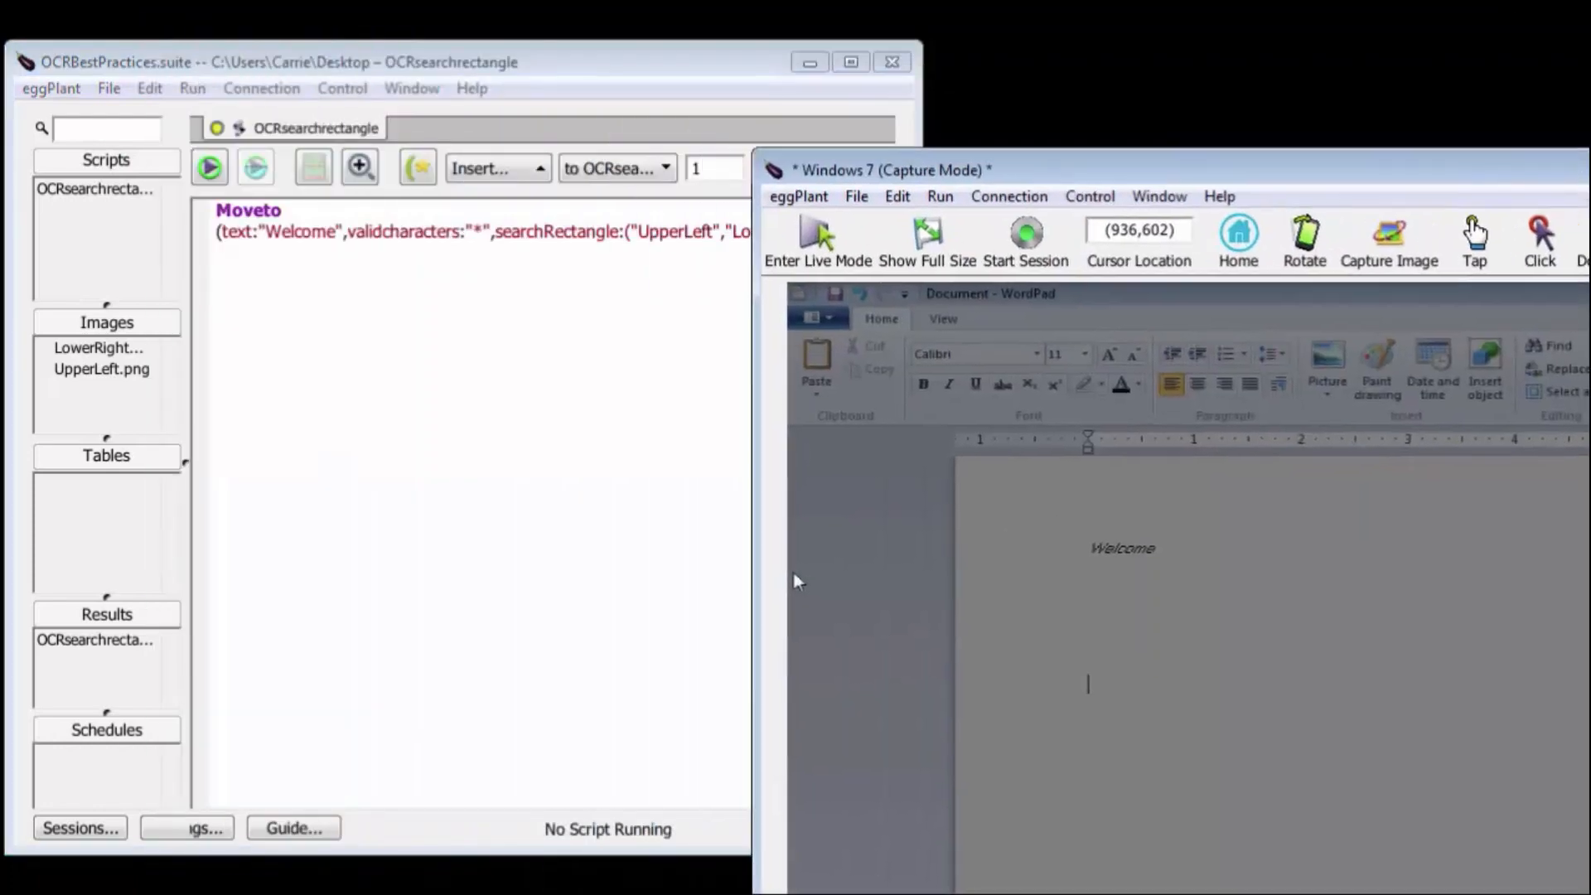
Run the searchRectangle Moveto to SUCCESS, then delete validcharacters:"*" and run again.
{"action": "left_click", "coordinate": [209, 168]}
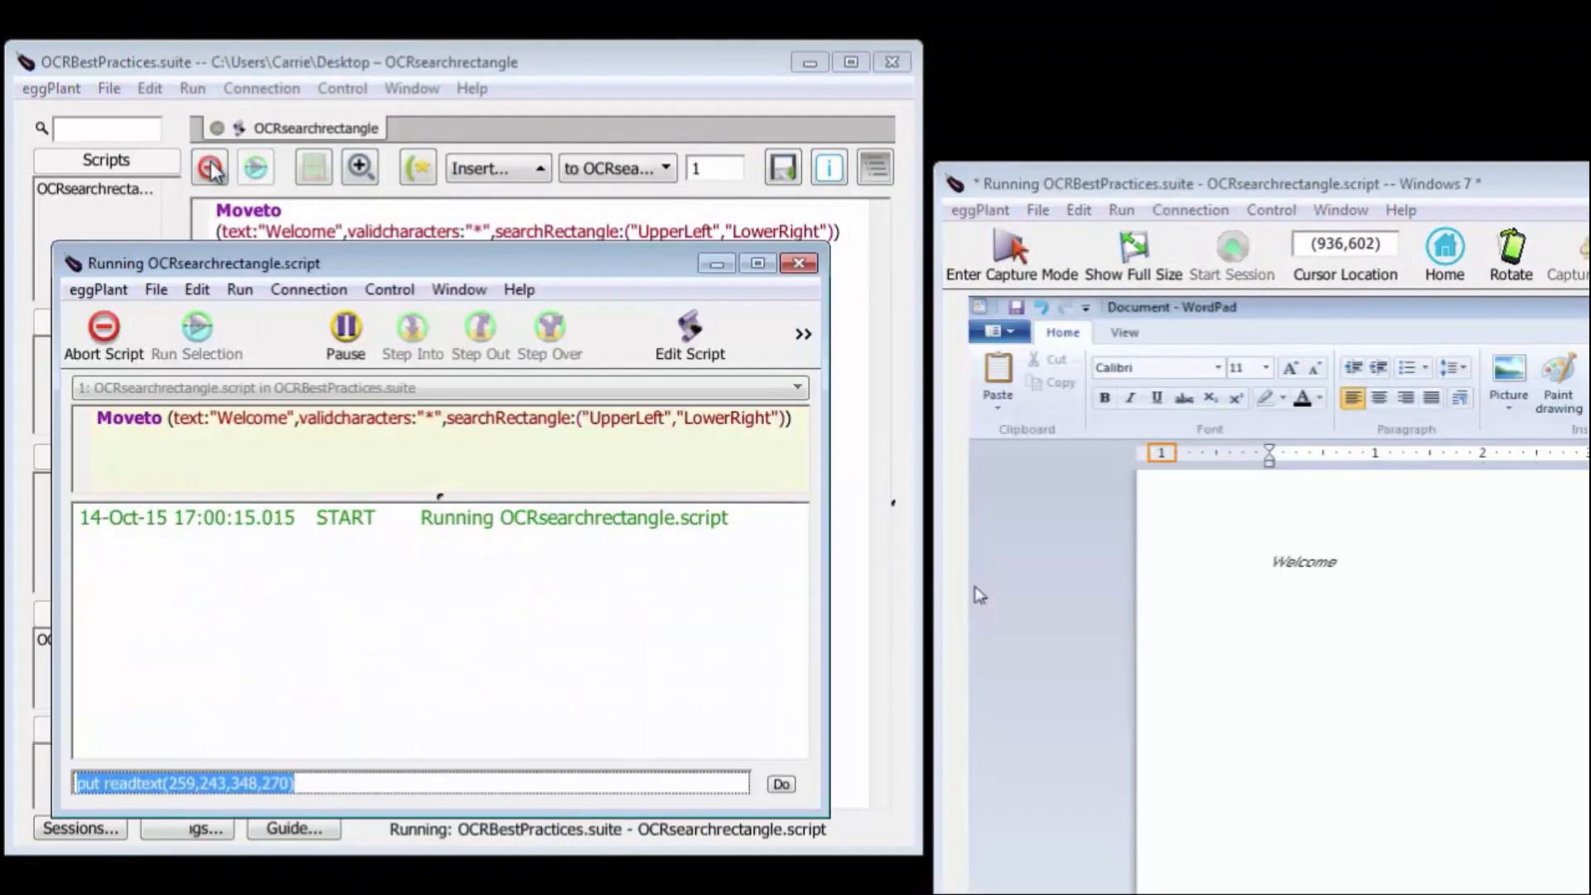
{"action": "left_click", "coordinate": [211, 167]}
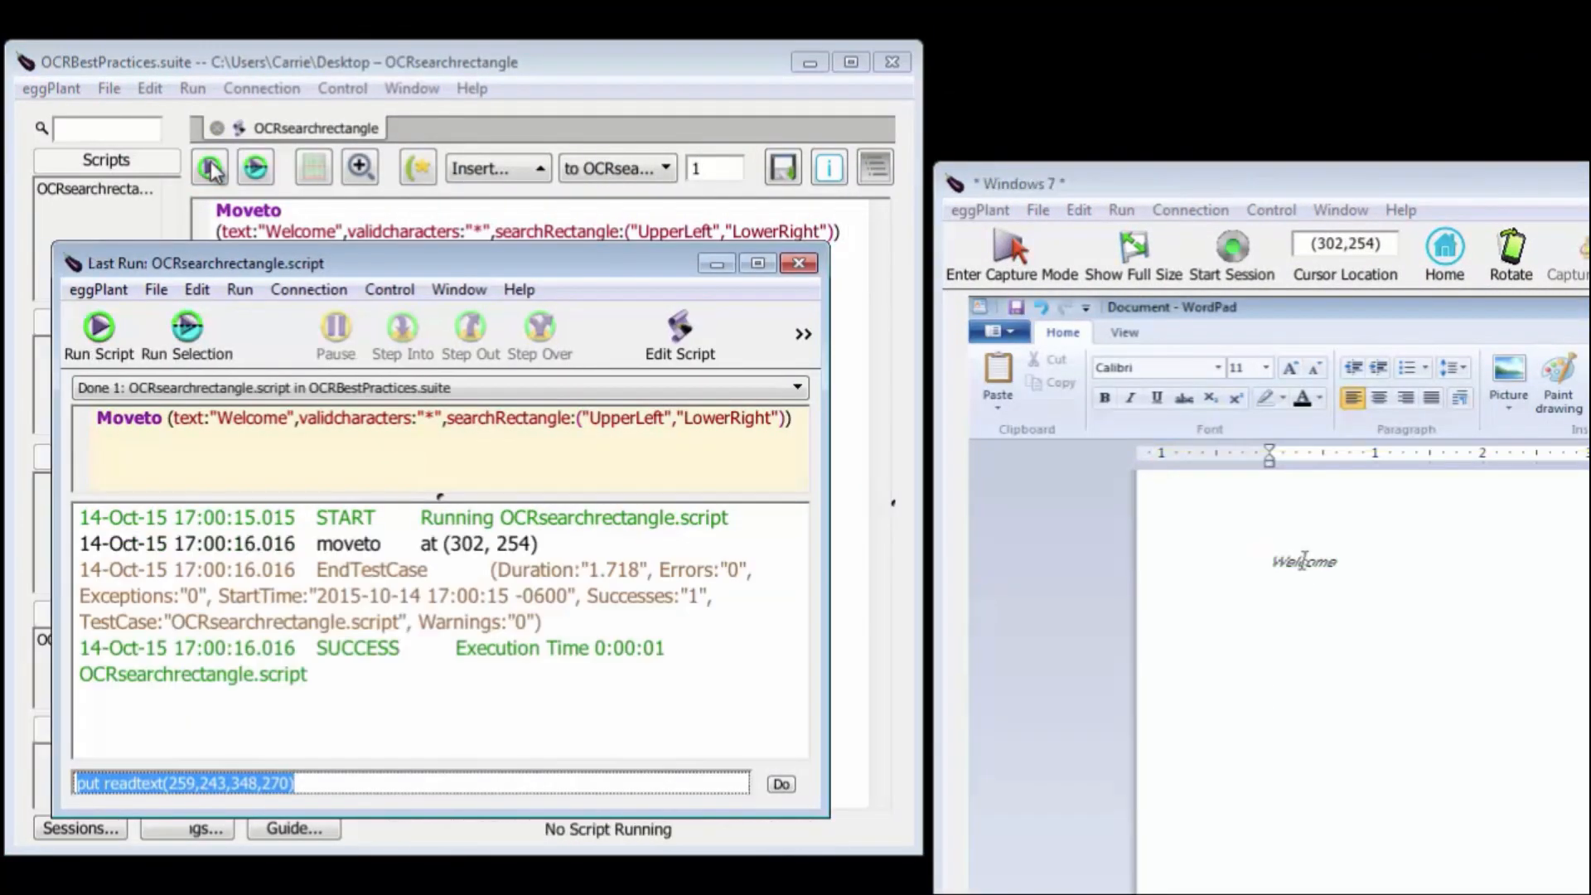
{"action": "left_click", "coordinate": [798, 263]}
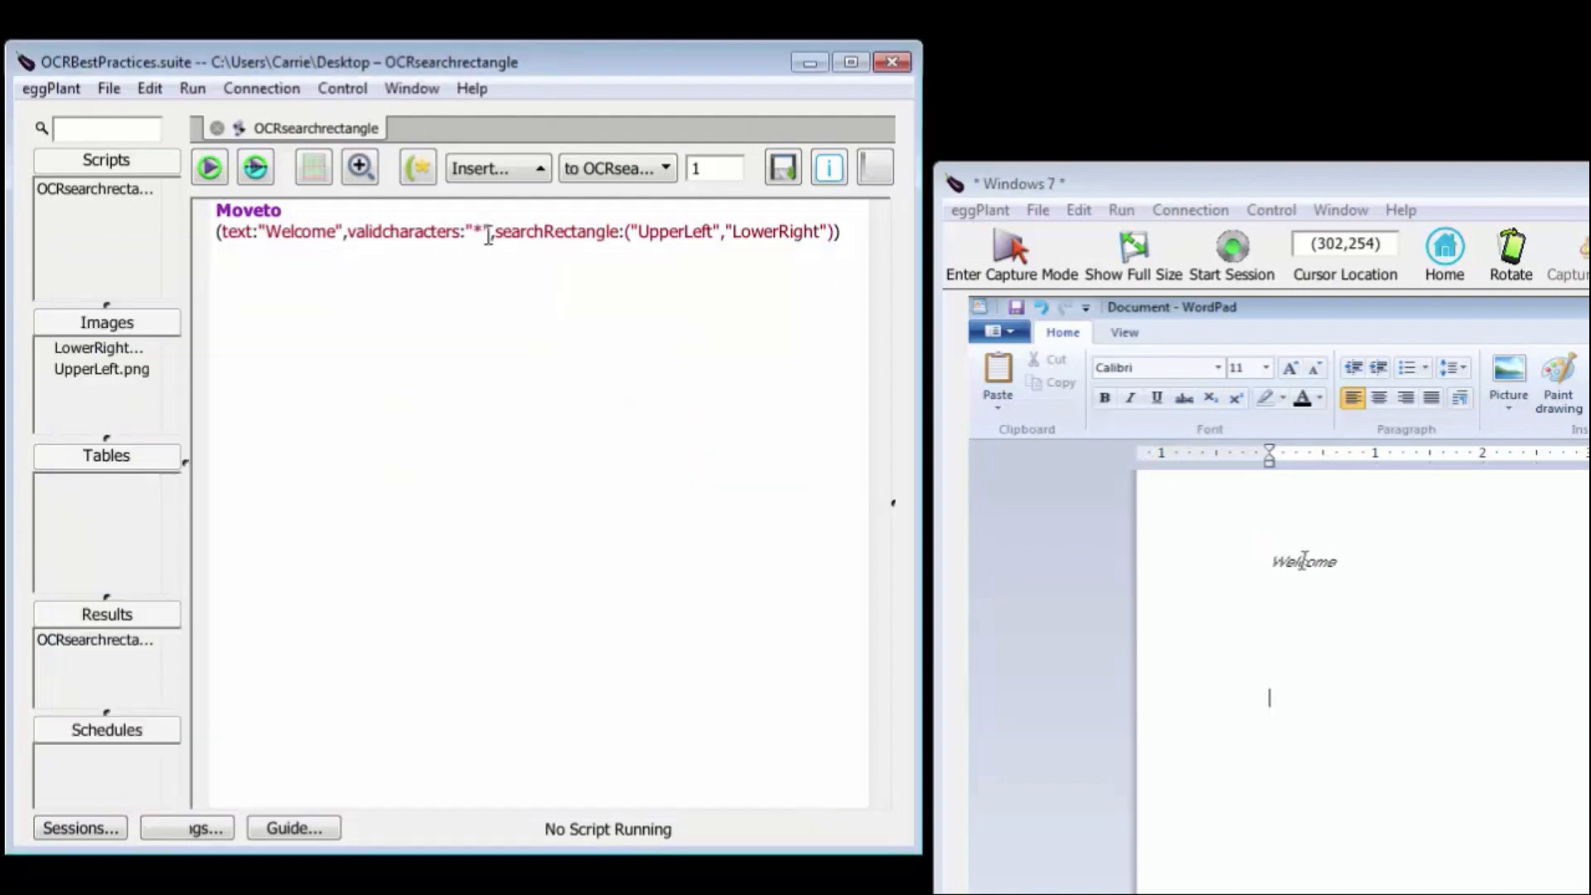
{"action": "left_click_drag", "start_coordinate": [345, 231], "coordinate": [490, 231]}
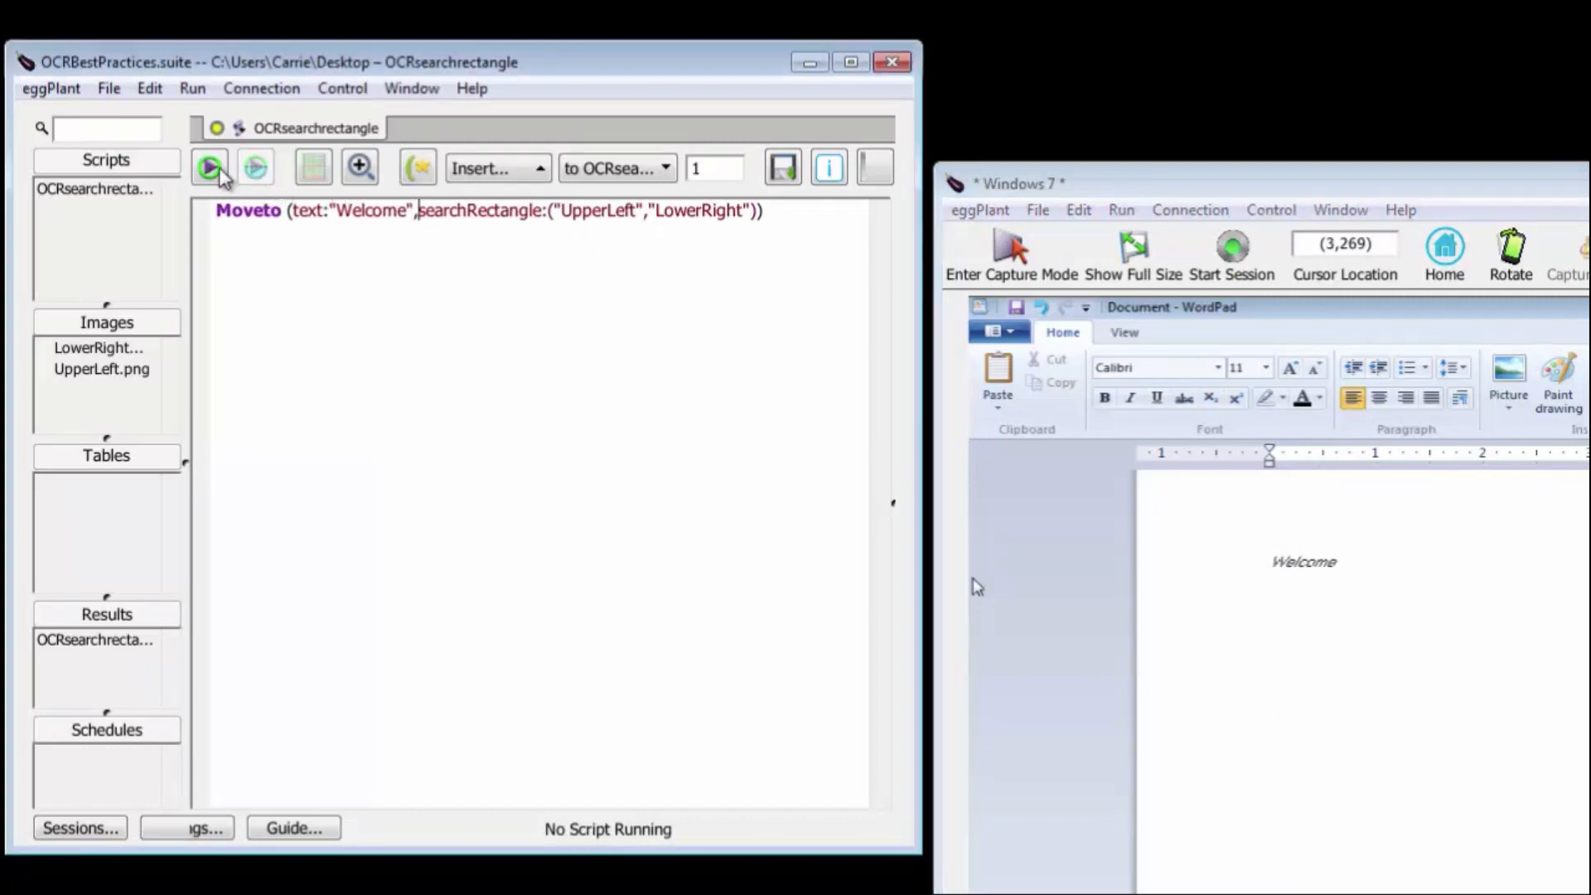
{"action": "left_click", "coordinate": [208, 168]}
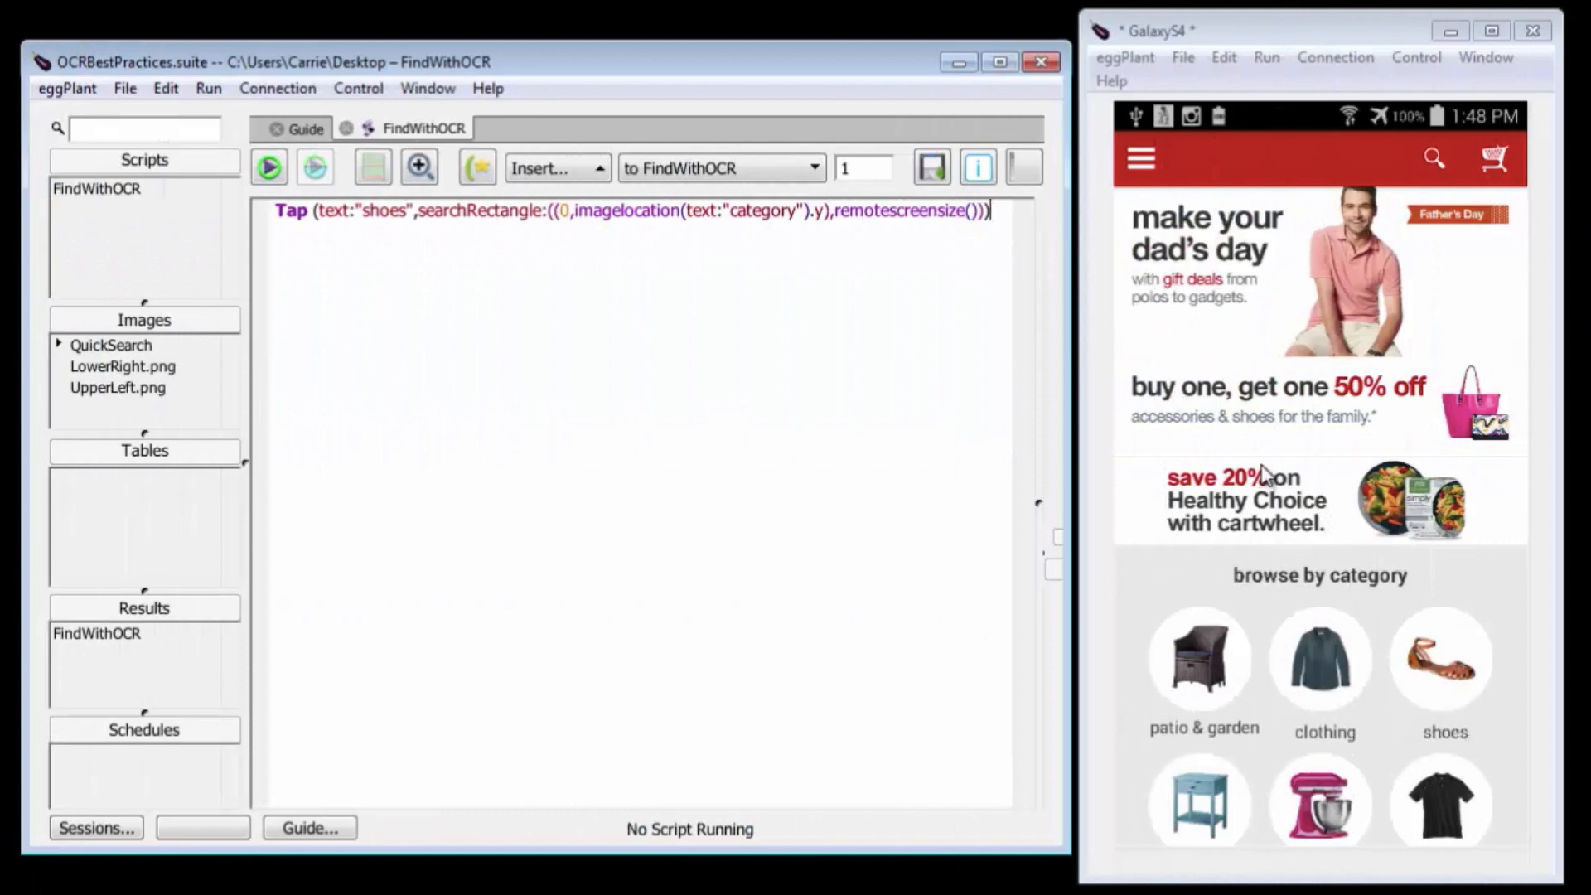
{"action": "mouse_move", "coordinate": [1261, 402]}
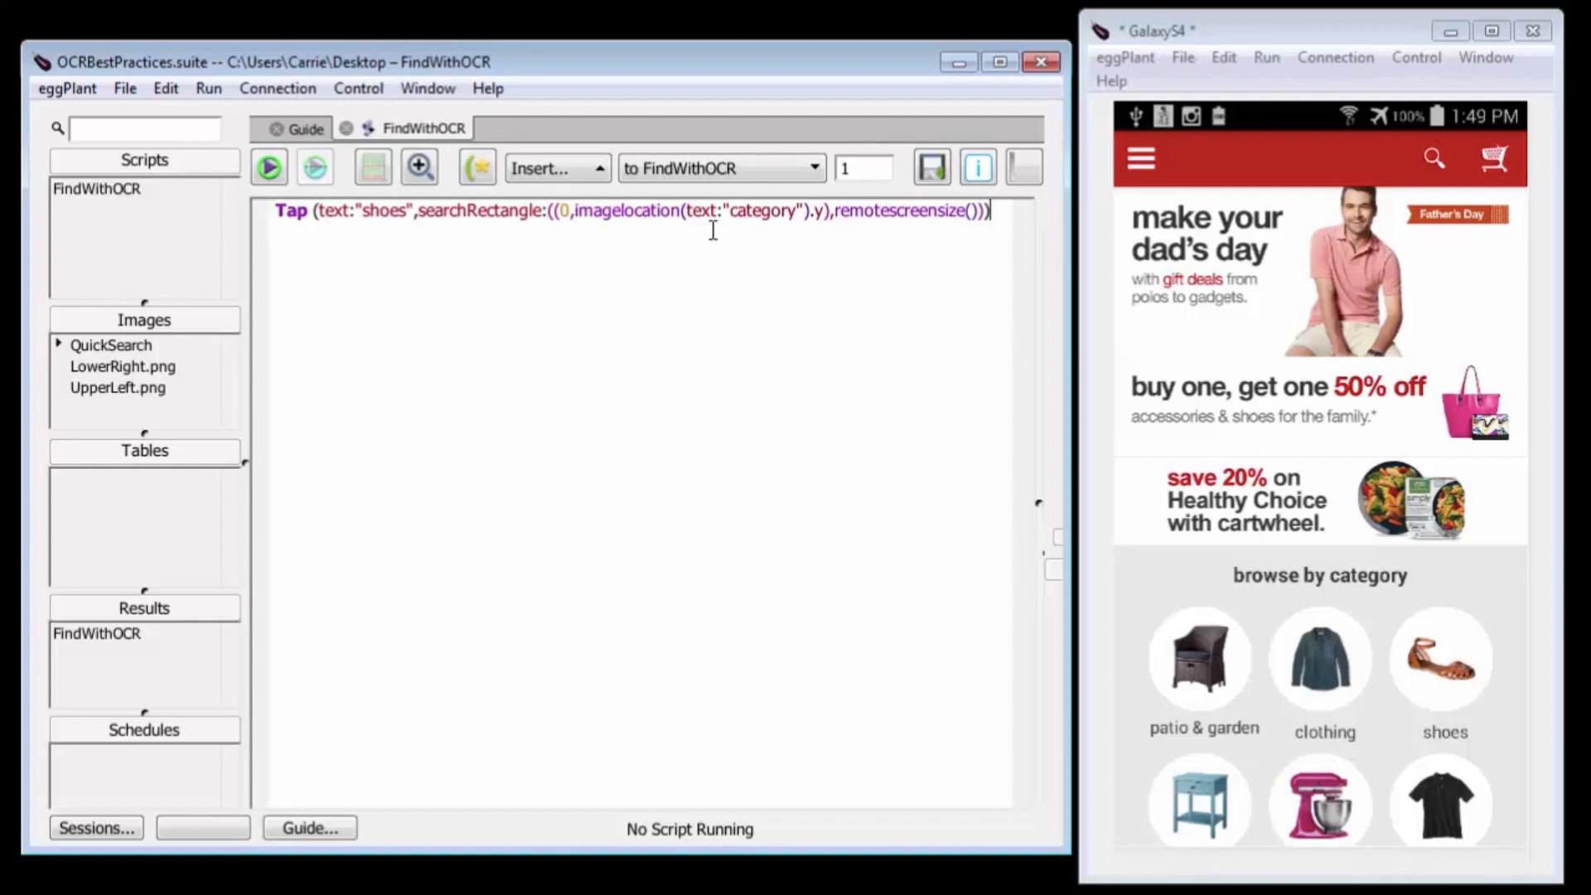
{"action": "mouse_move", "coordinate": [1256, 841]}
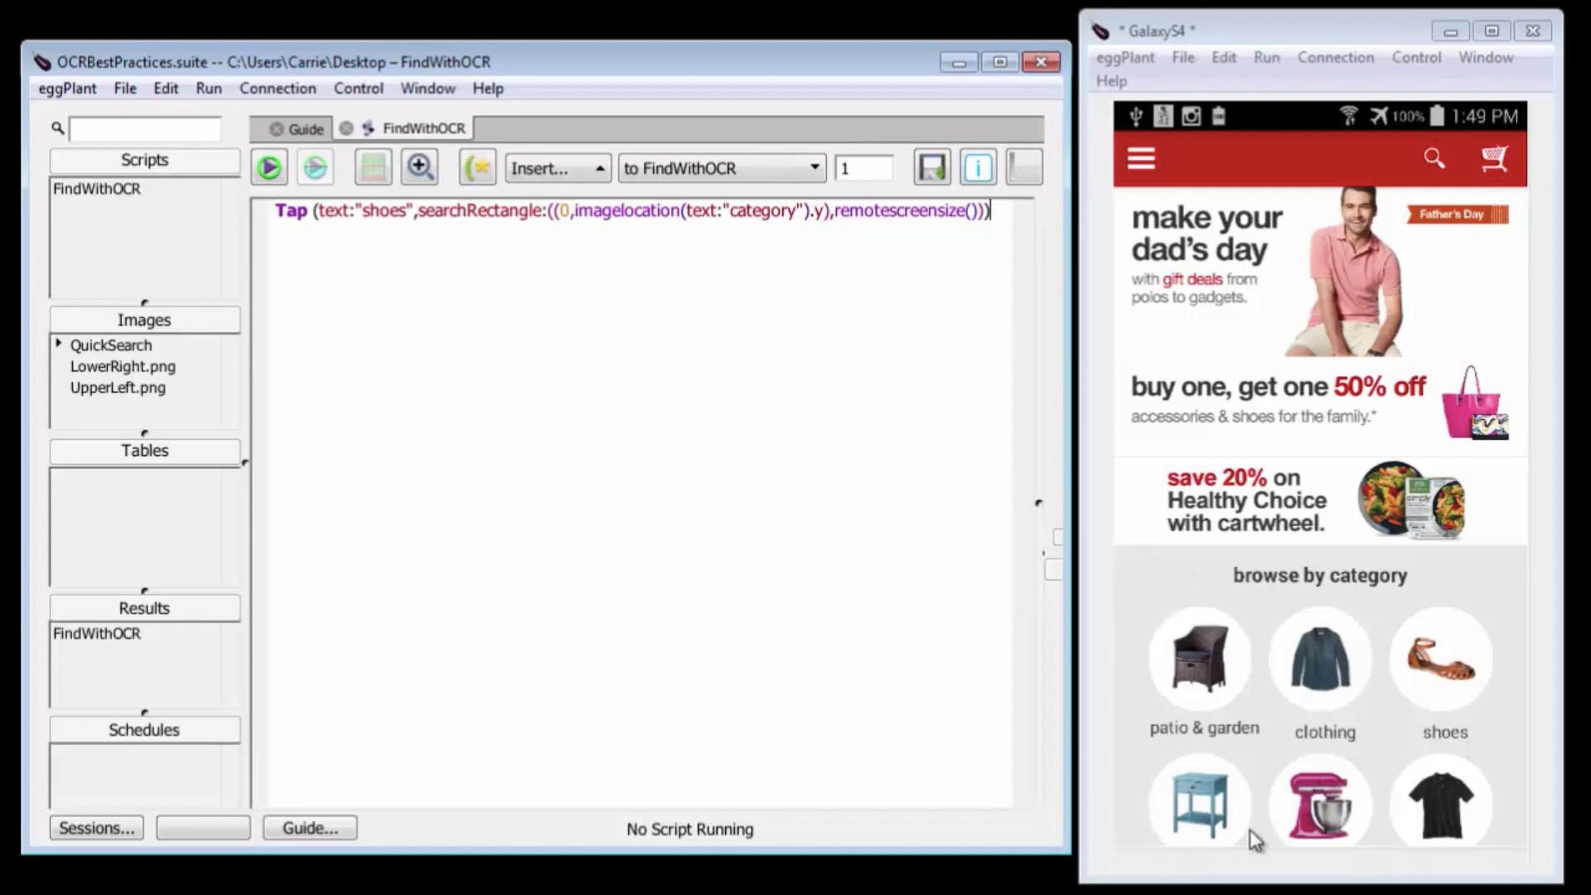
{"action": "mouse_move", "coordinate": [1480, 559]}
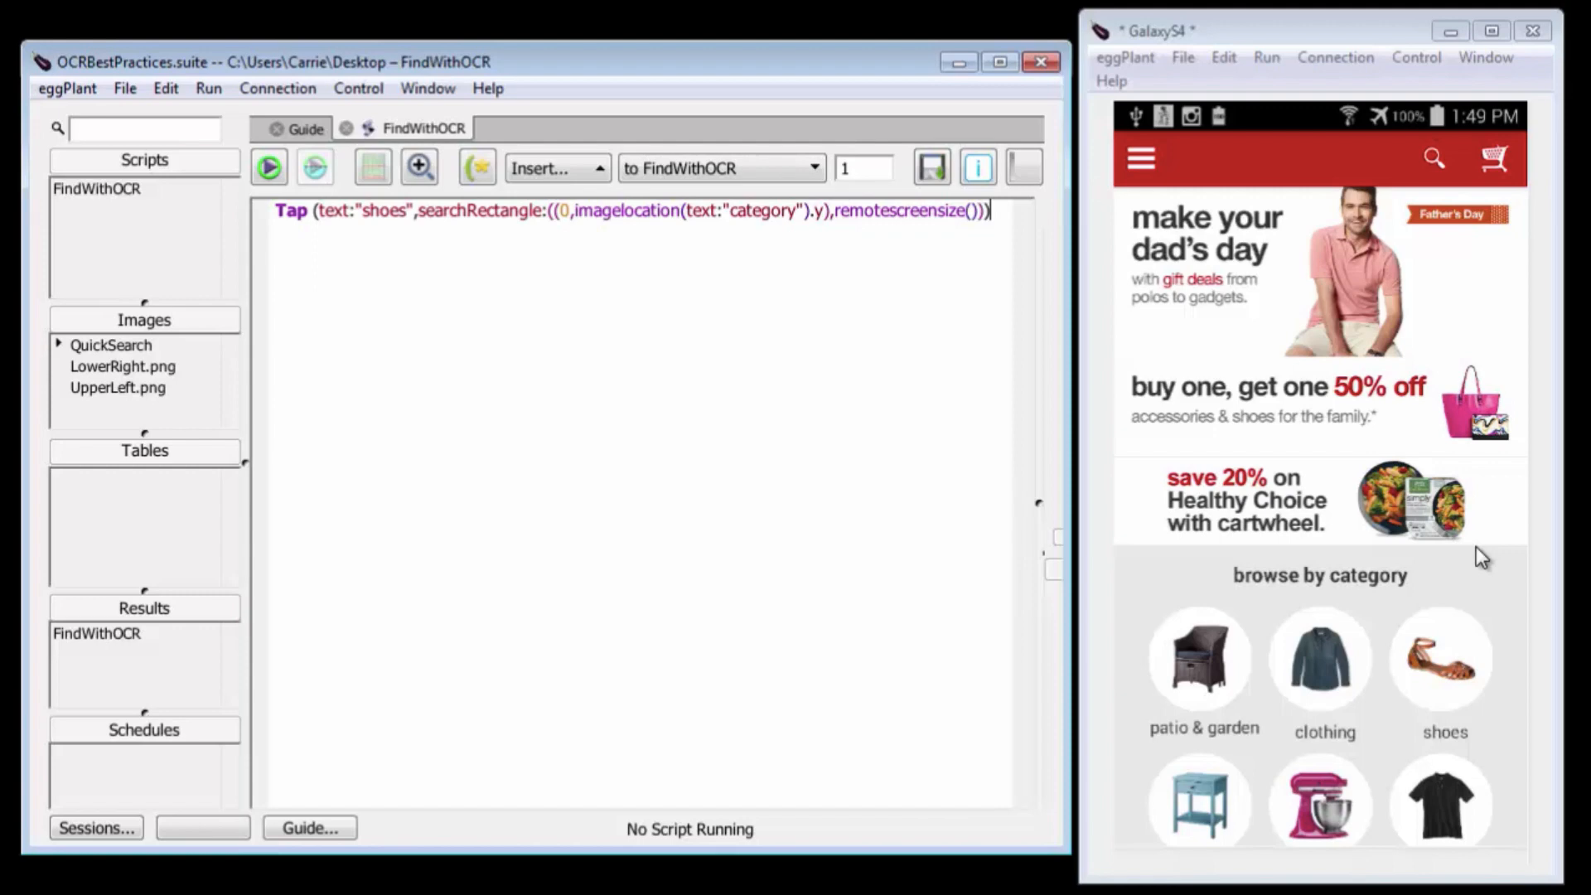
Run the Tap on "shoes" bounded below the word "category".
{"action": "left_click", "coordinate": [270, 167]}
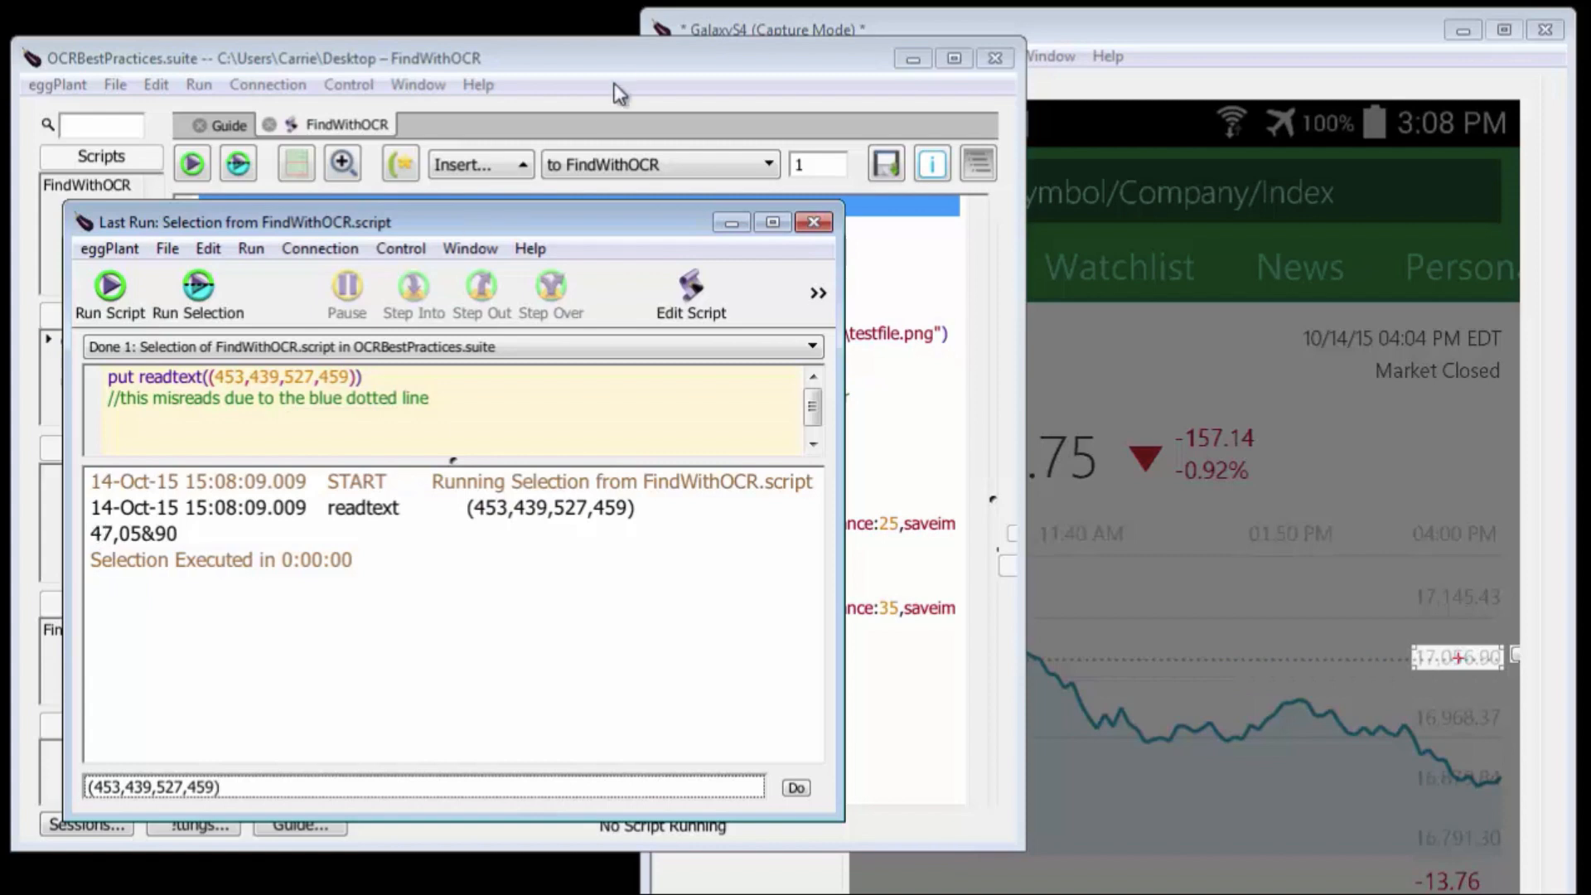
Run only the contrast:on readtext line, which returns 47-.OS6.9©.
{"action": "left_click", "coordinate": [814, 221]}
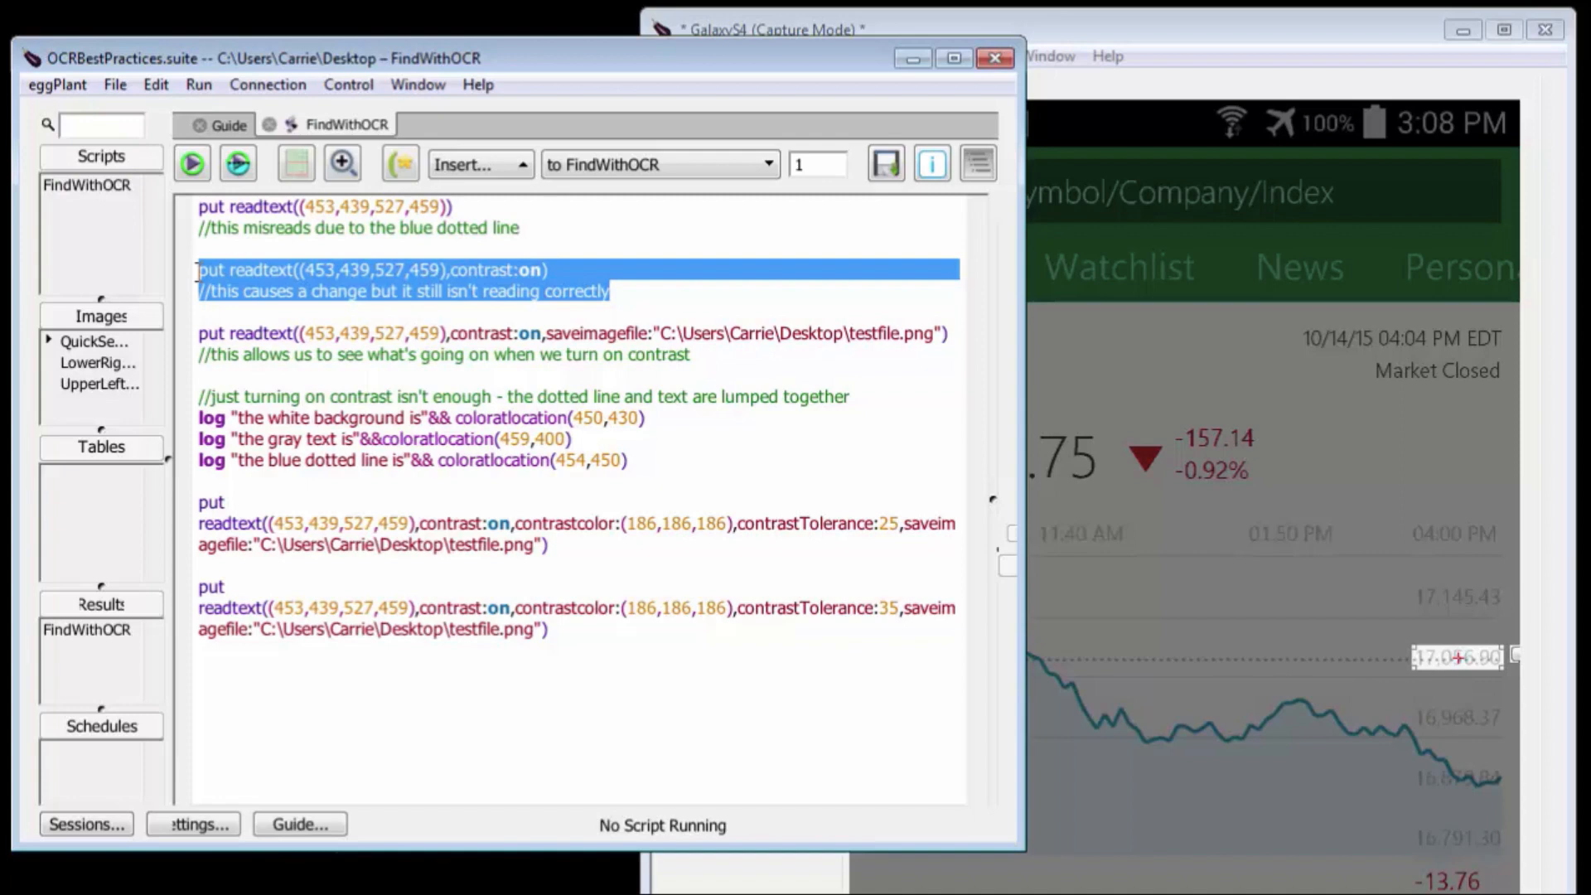
{"action": "left_click", "coordinate": [237, 163]}
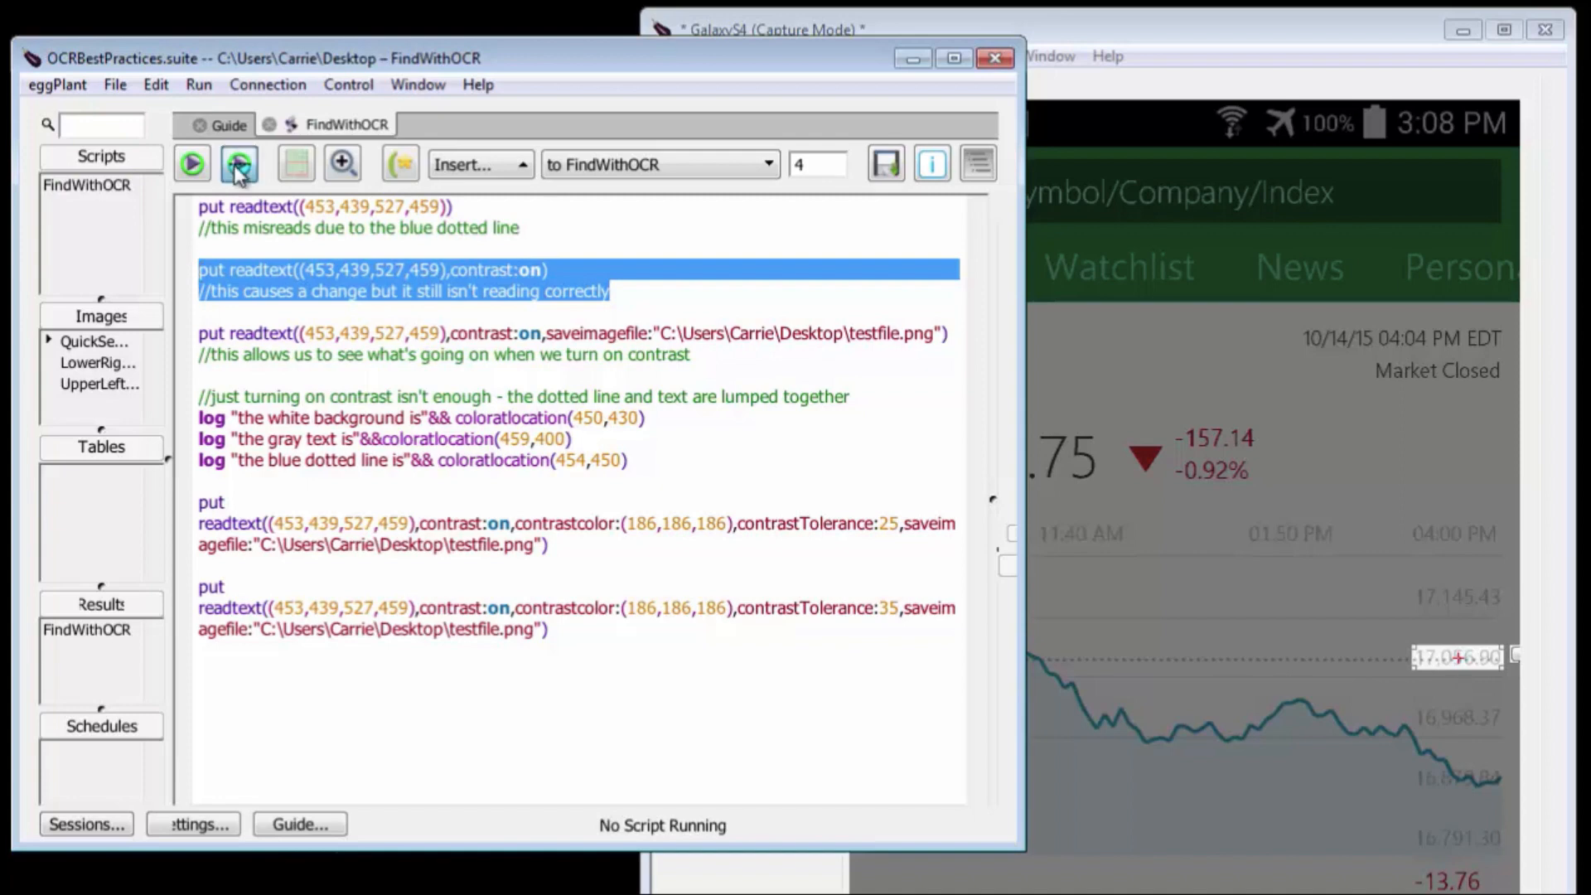
{"action": "left_click", "coordinate": [238, 163]}
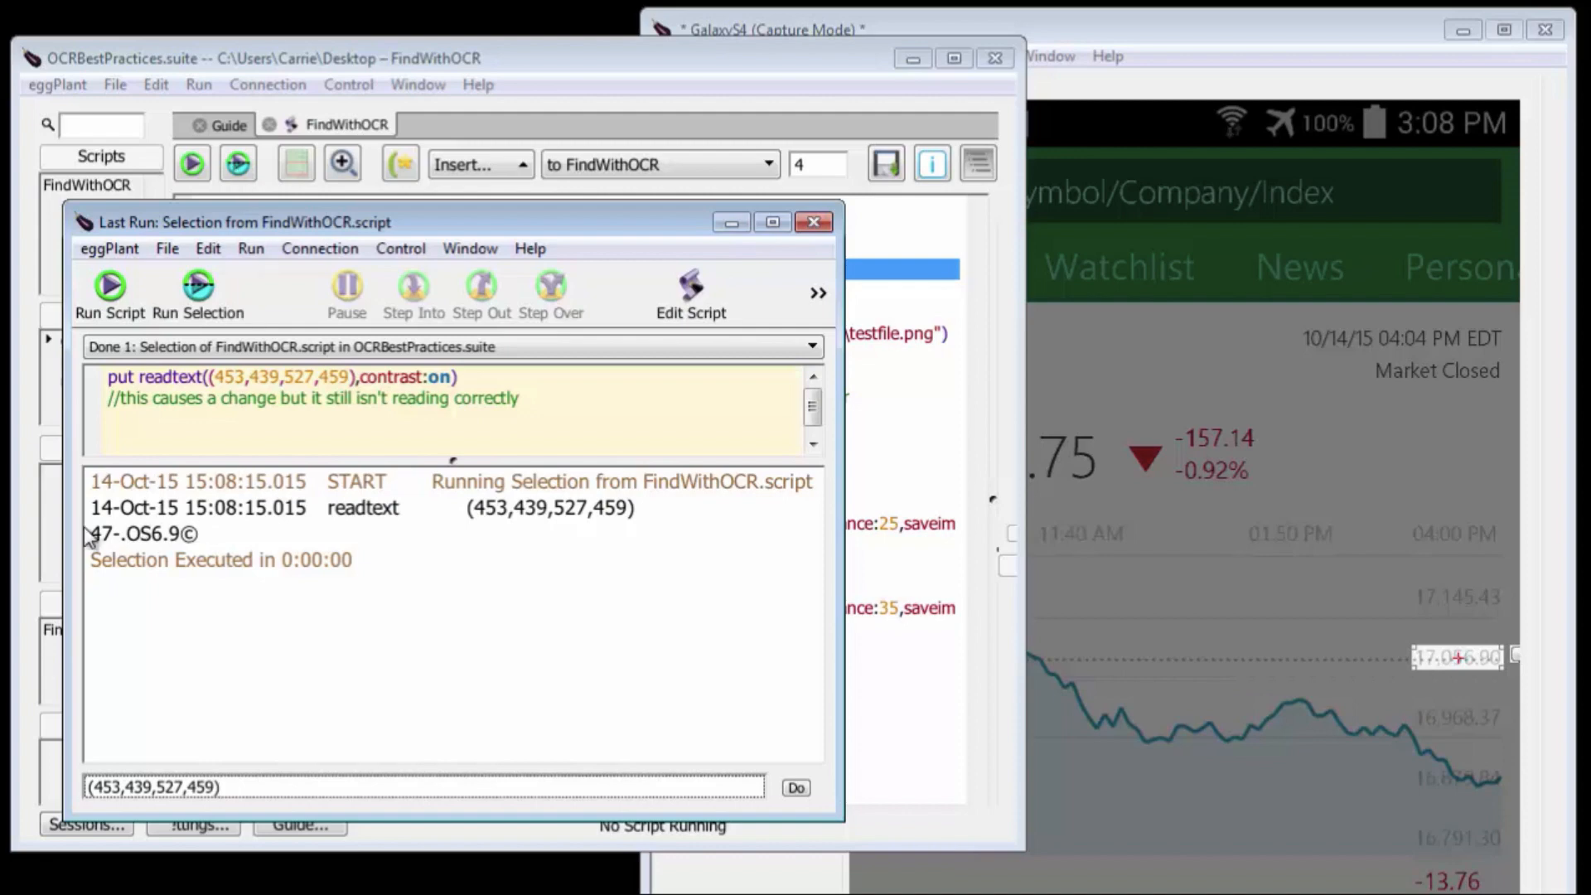
{"action": "left_click", "coordinate": [814, 221]}
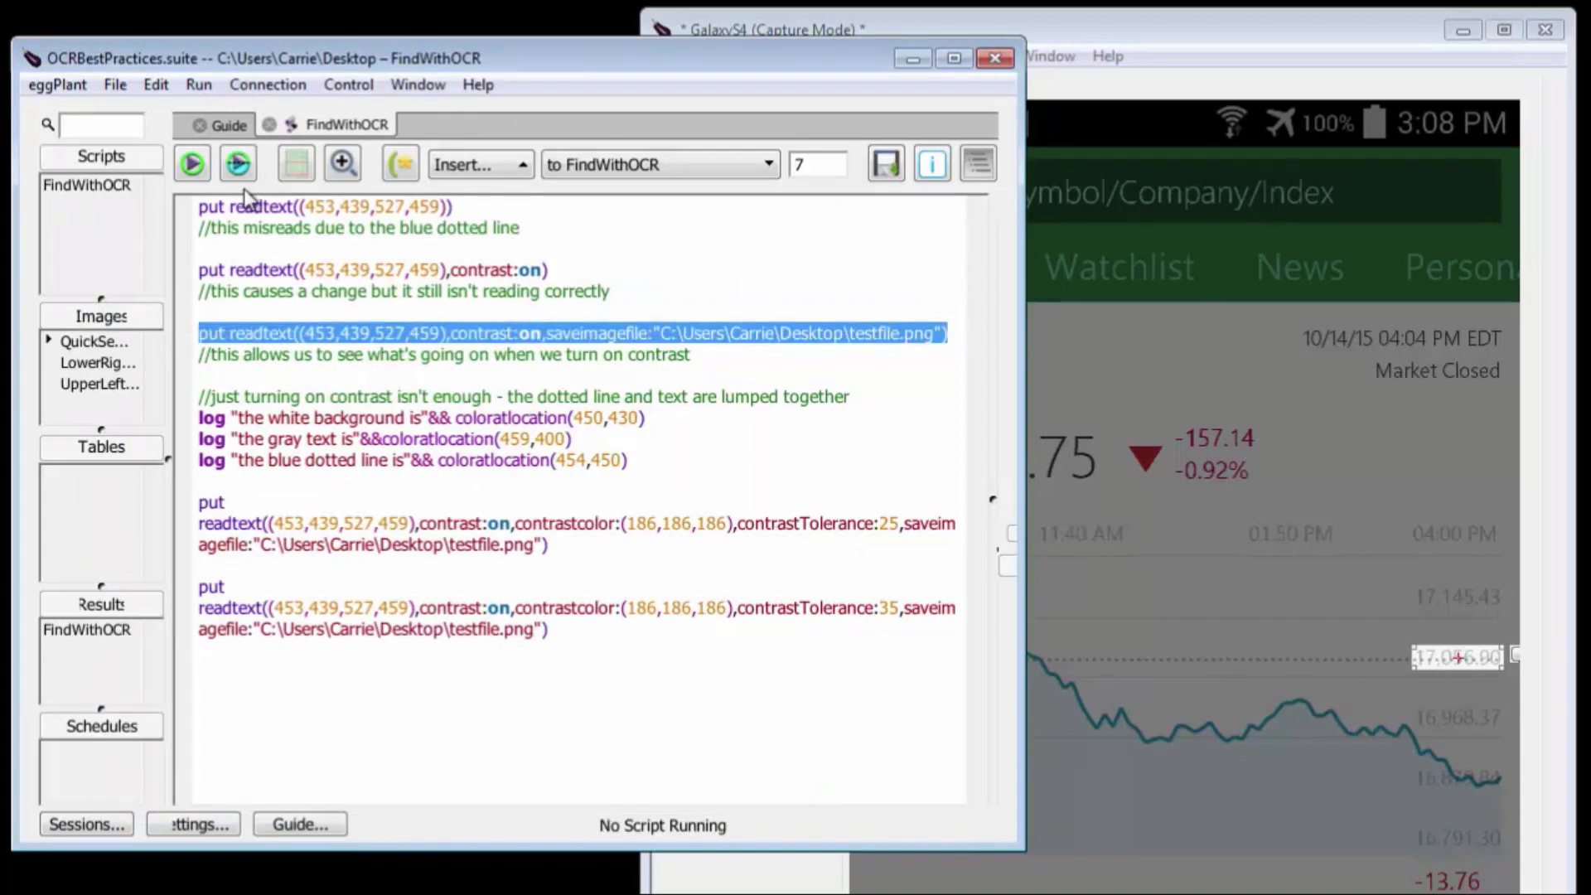
{"action": "left_click", "coordinate": [239, 162]}
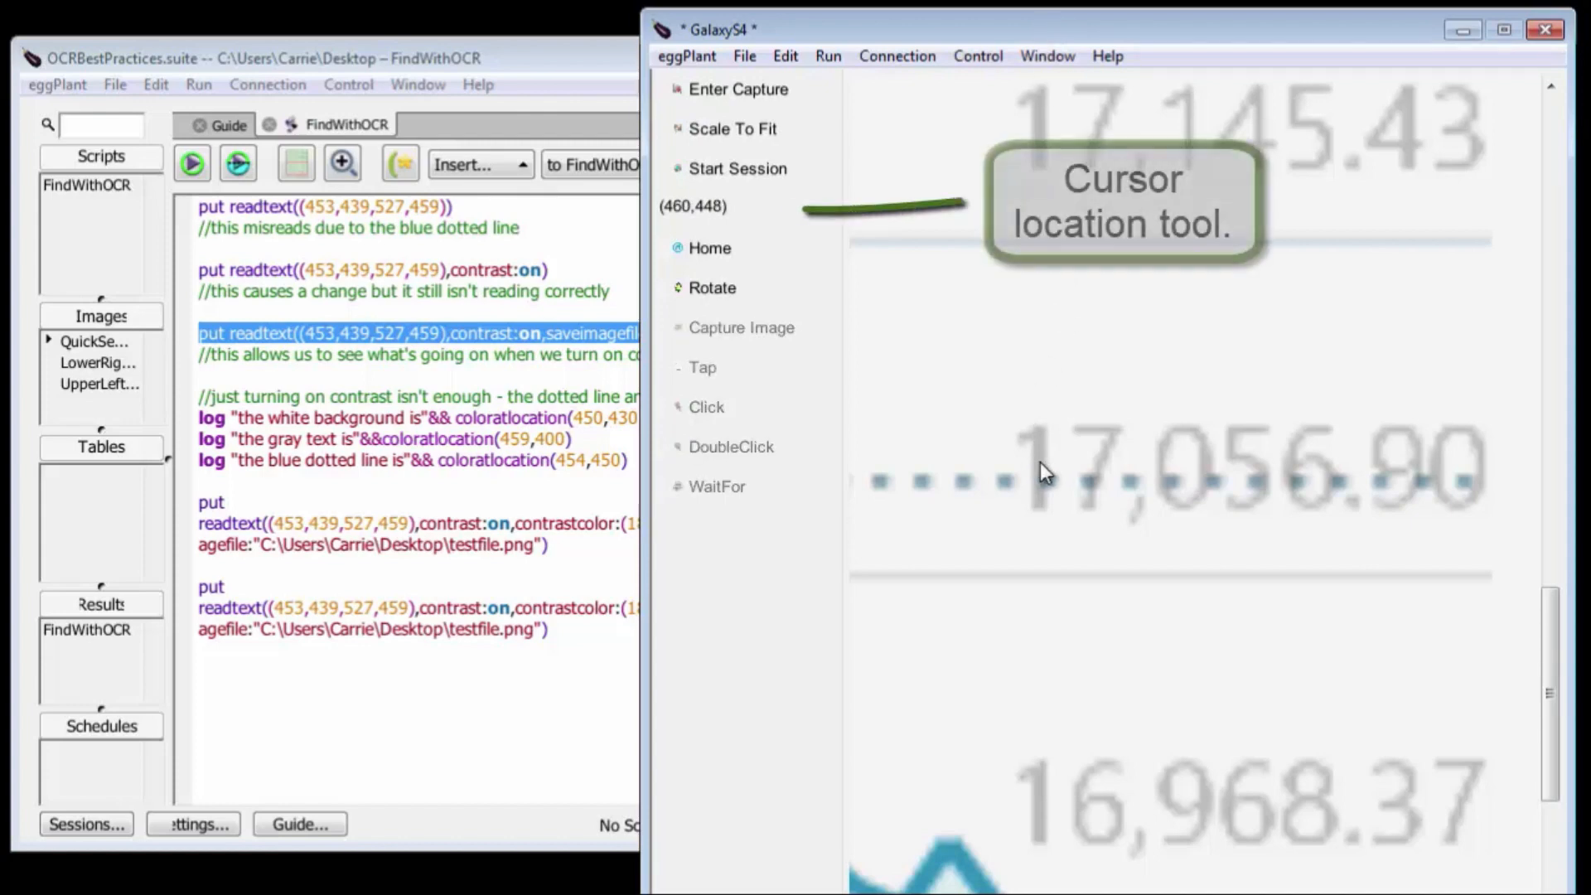
{"action": "mouse_move", "coordinate": [1068, 483]}
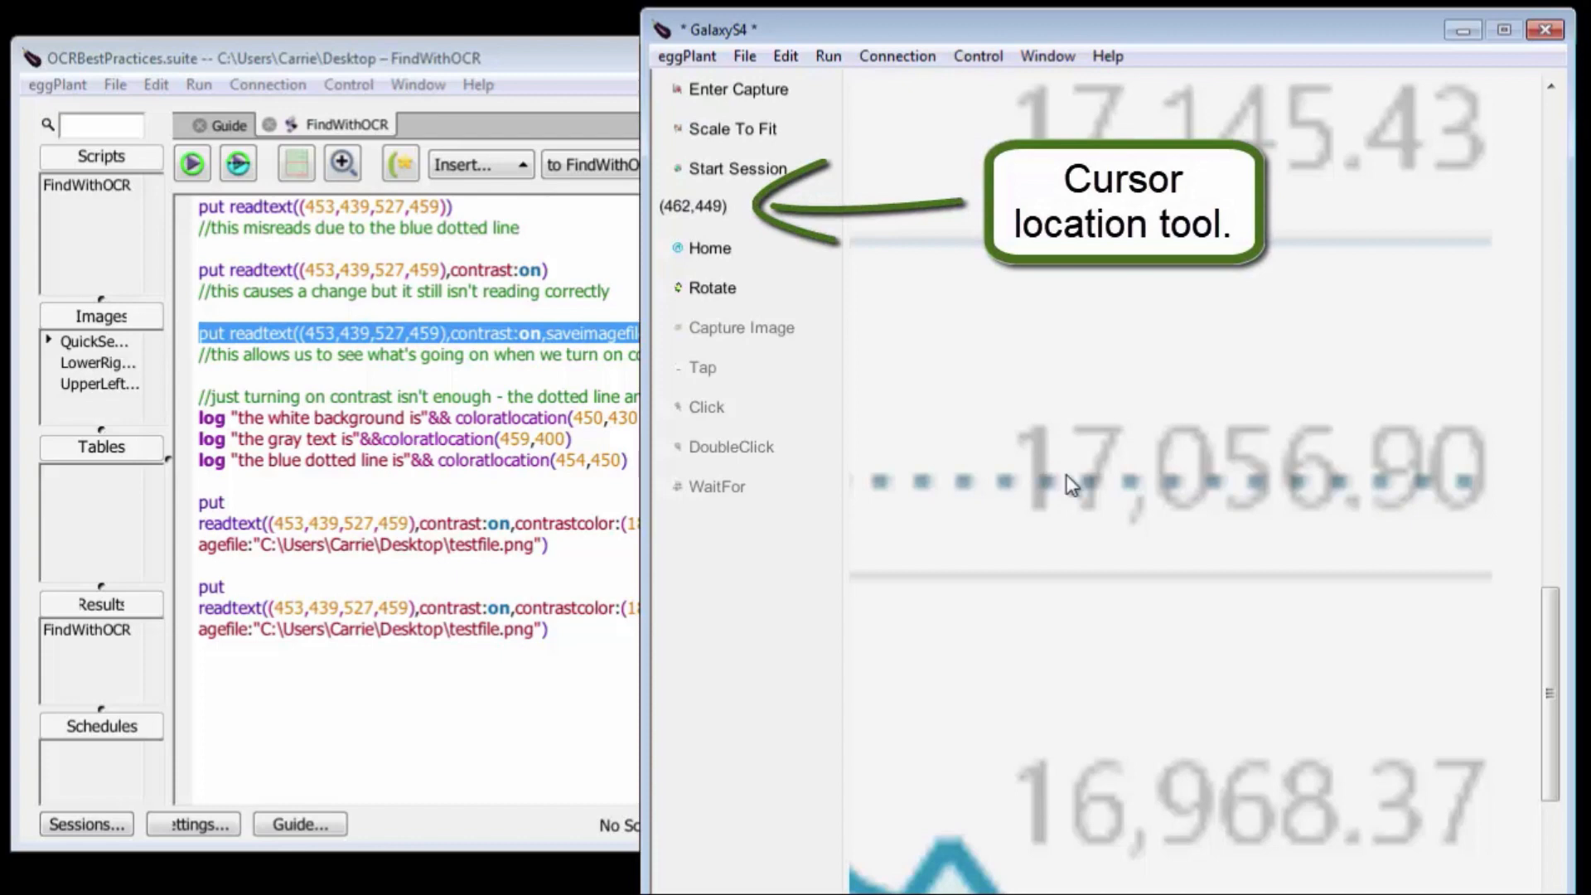
{"action": "mouse_move", "coordinate": [1005, 372]}
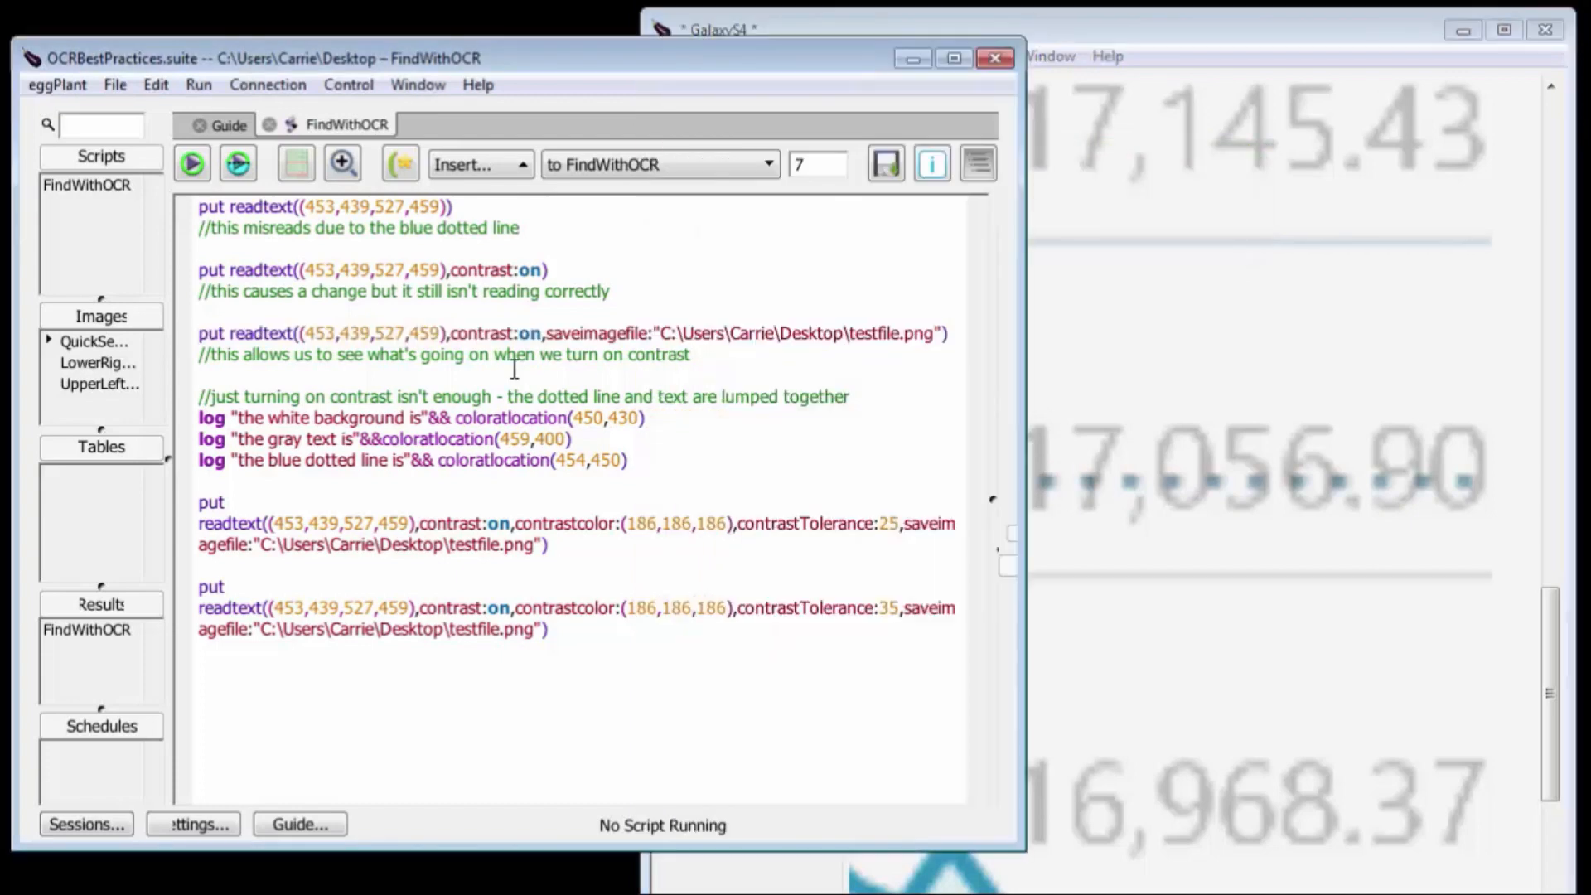
Run the three coloratlocation log lines, reporting background 244,244,244 and text 186,186,186.
{"action": "left_click_drag", "start_coordinate": [201, 416], "coordinate": [627, 460]}
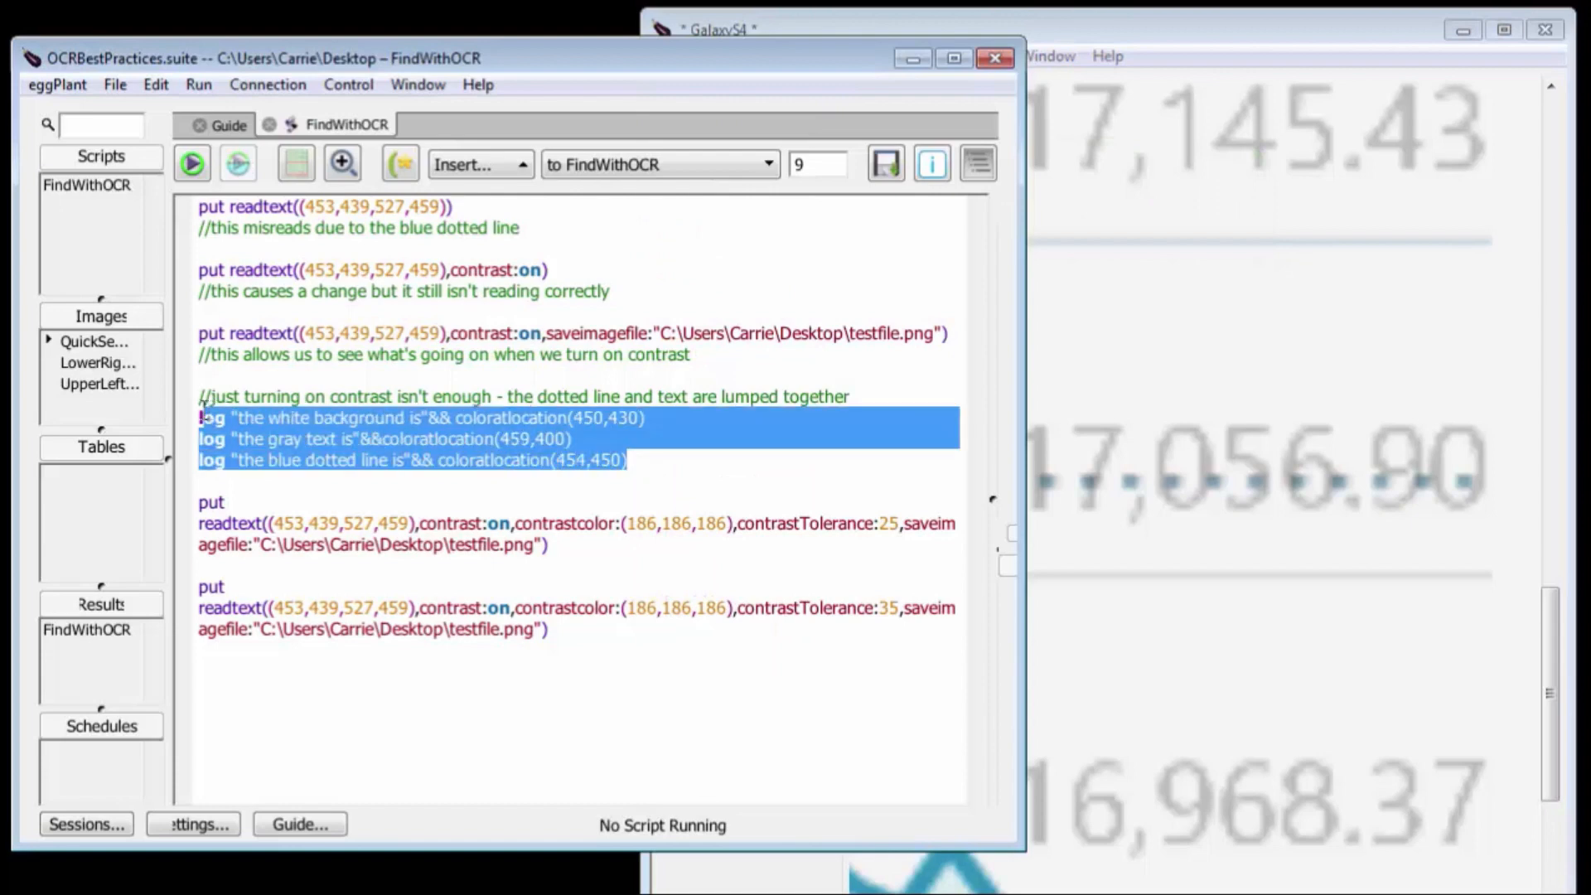
{"action": "left_click", "coordinate": [237, 162]}
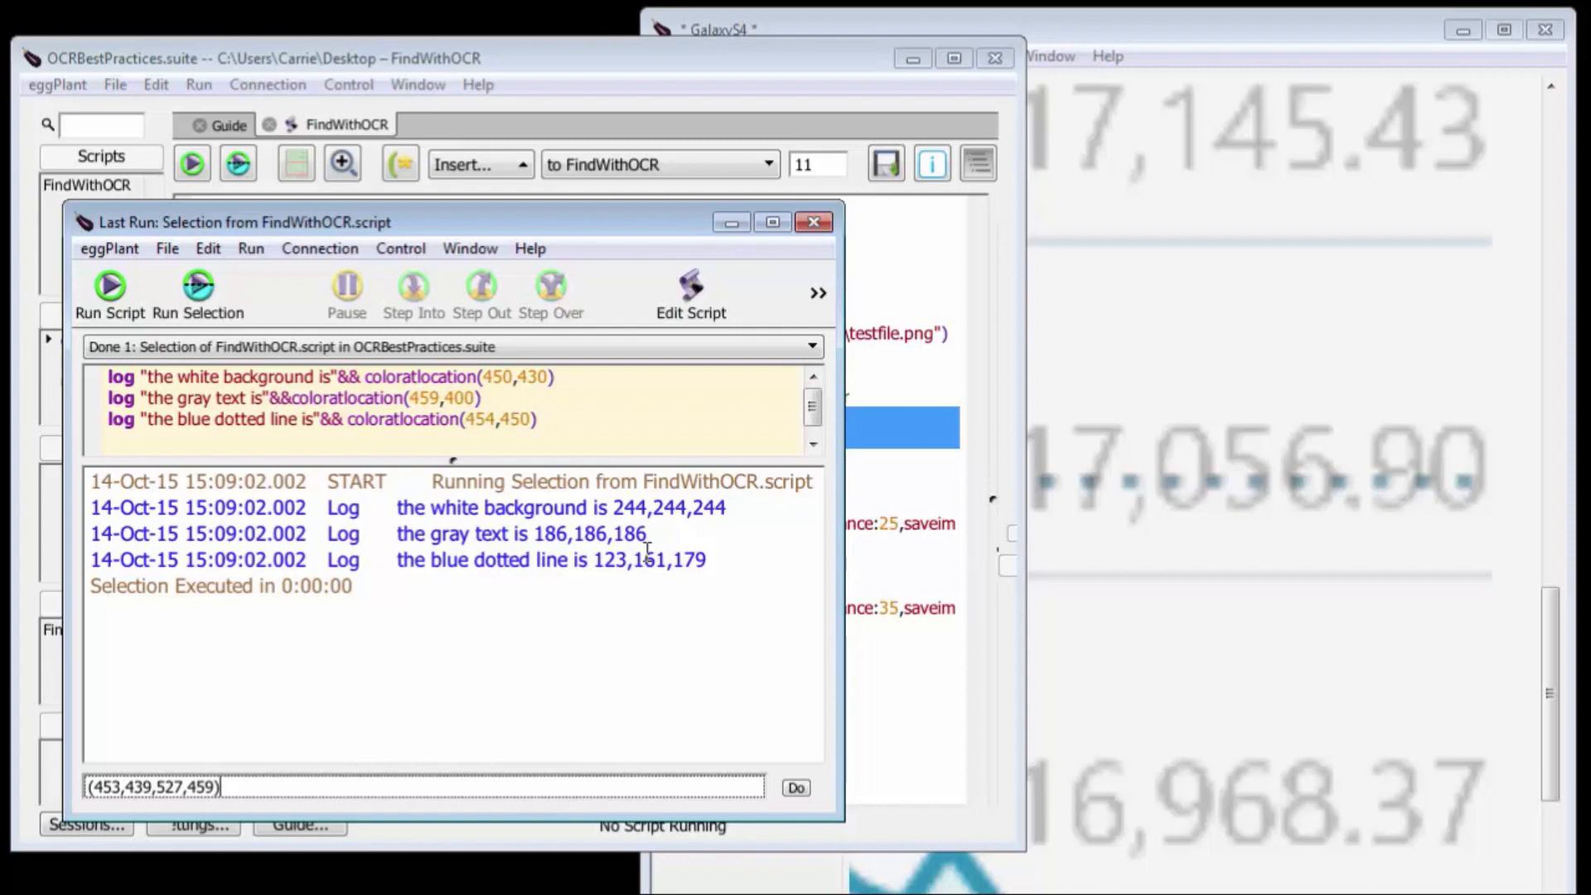
{"action": "left_click", "coordinate": [814, 221]}
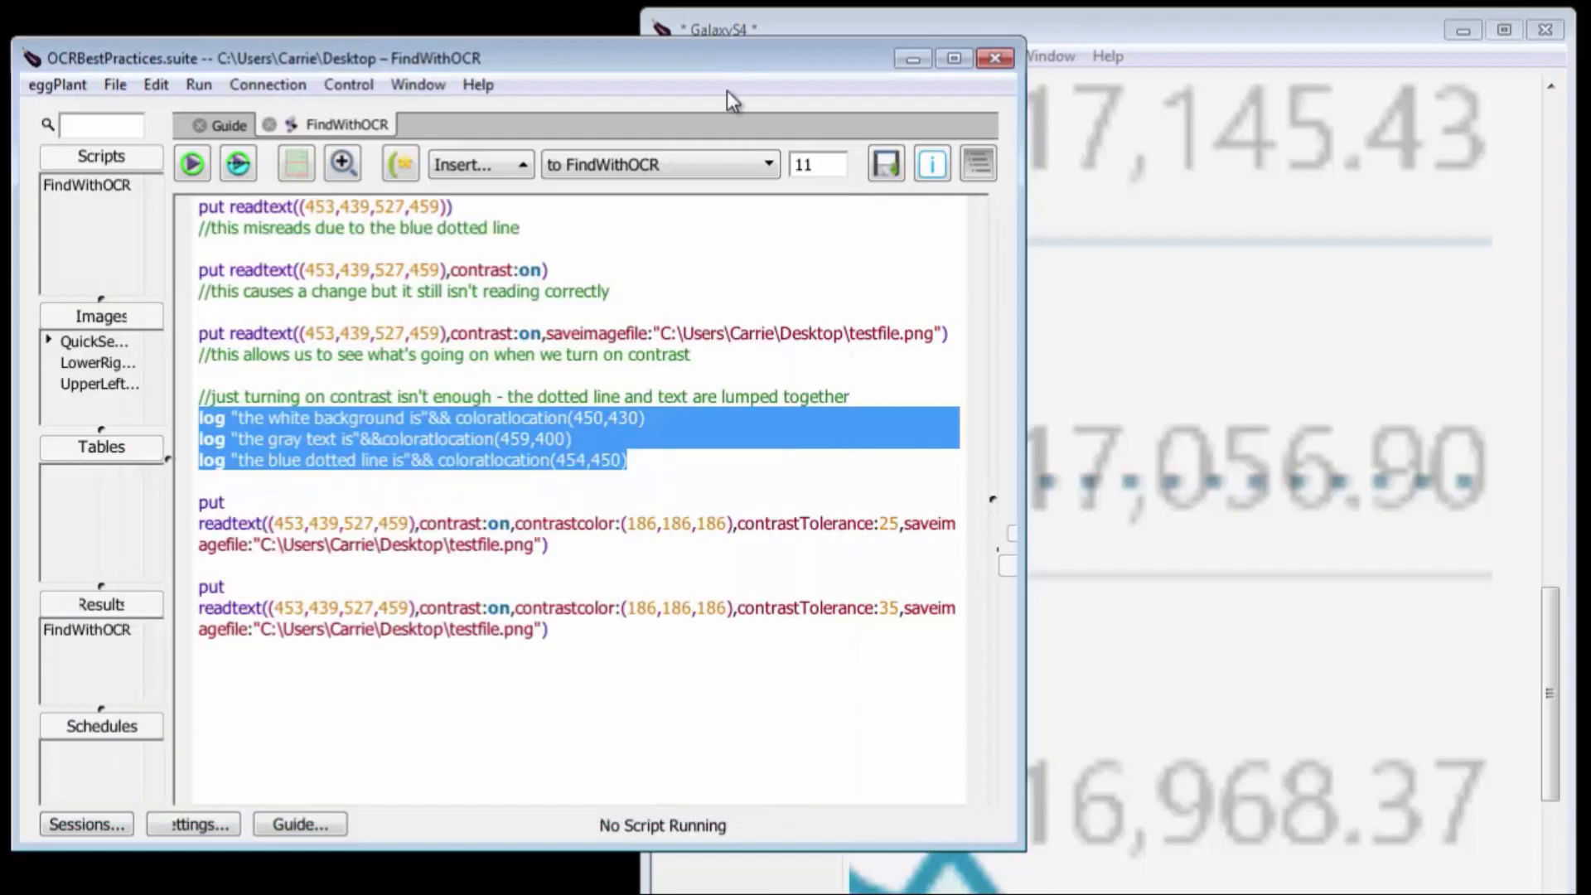
{"action": "left_click", "coordinate": [548, 545]}
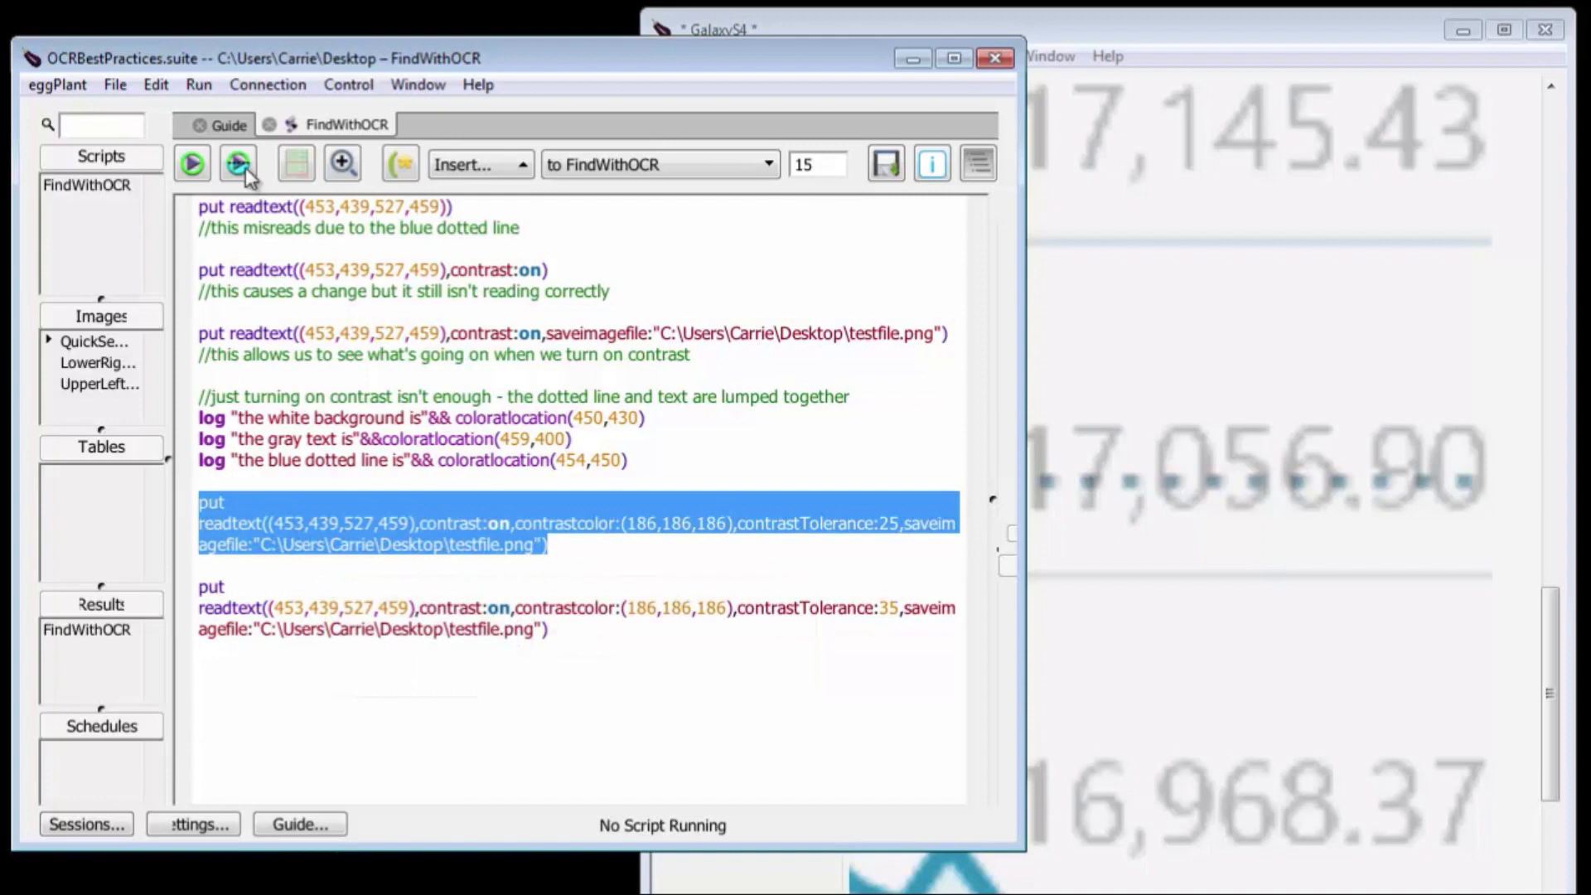
Run the contrast 186,186,186 readtext lines with tolerance 25, then tolerance 35.
{"action": "left_click", "coordinate": [239, 163]}
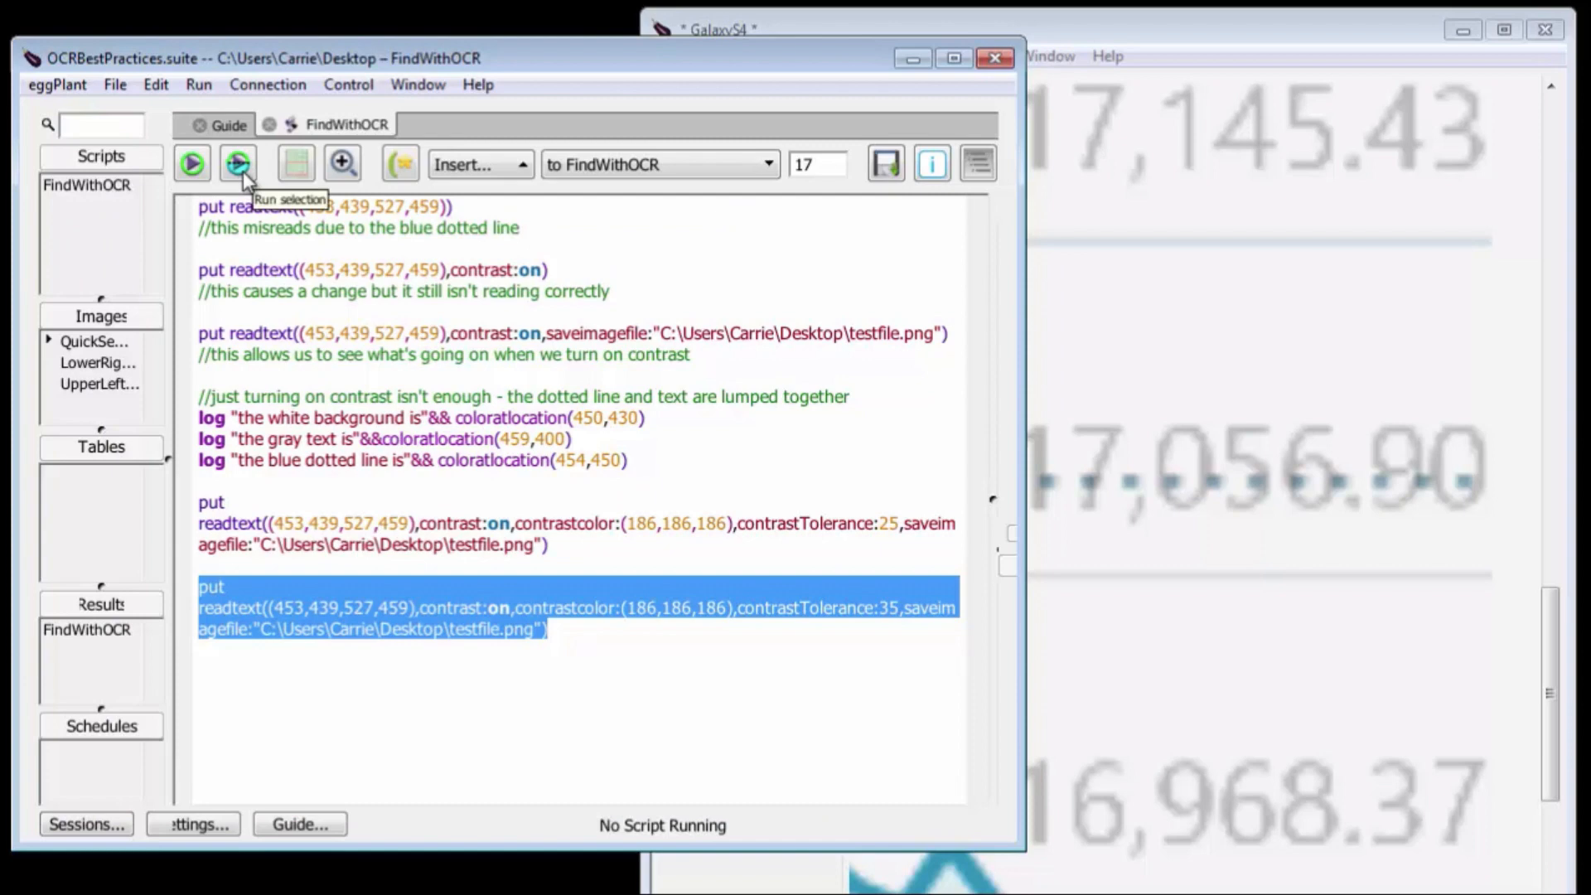
{"action": "left_click", "coordinate": [237, 162]}
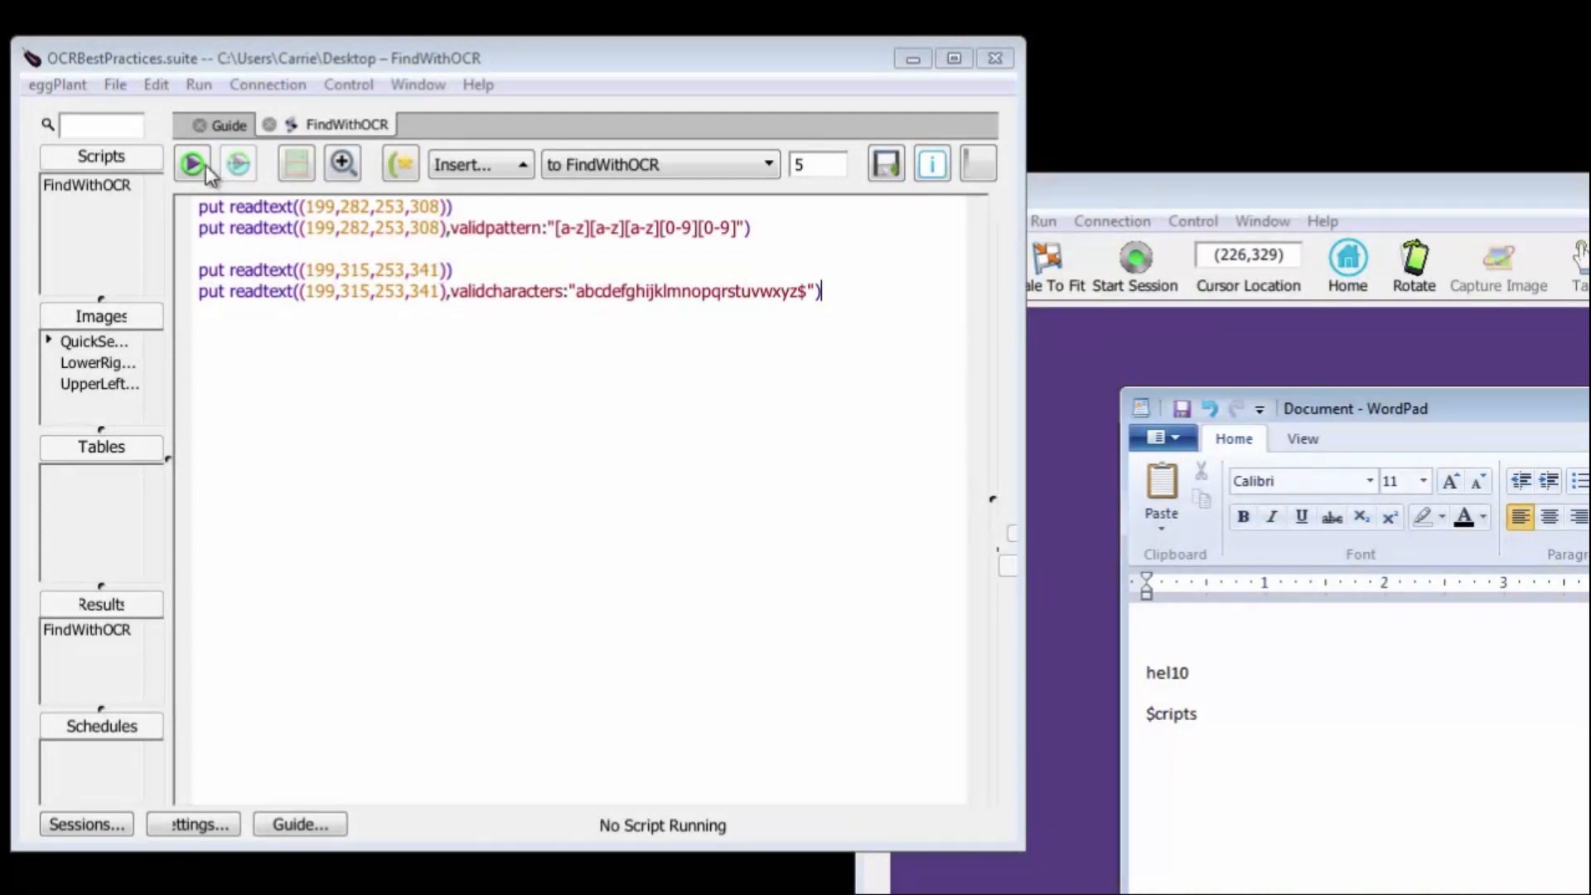
Run the readtext script for hel10 and $cripts with validpattern and validcharacters.
{"action": "left_click", "coordinate": [194, 165]}
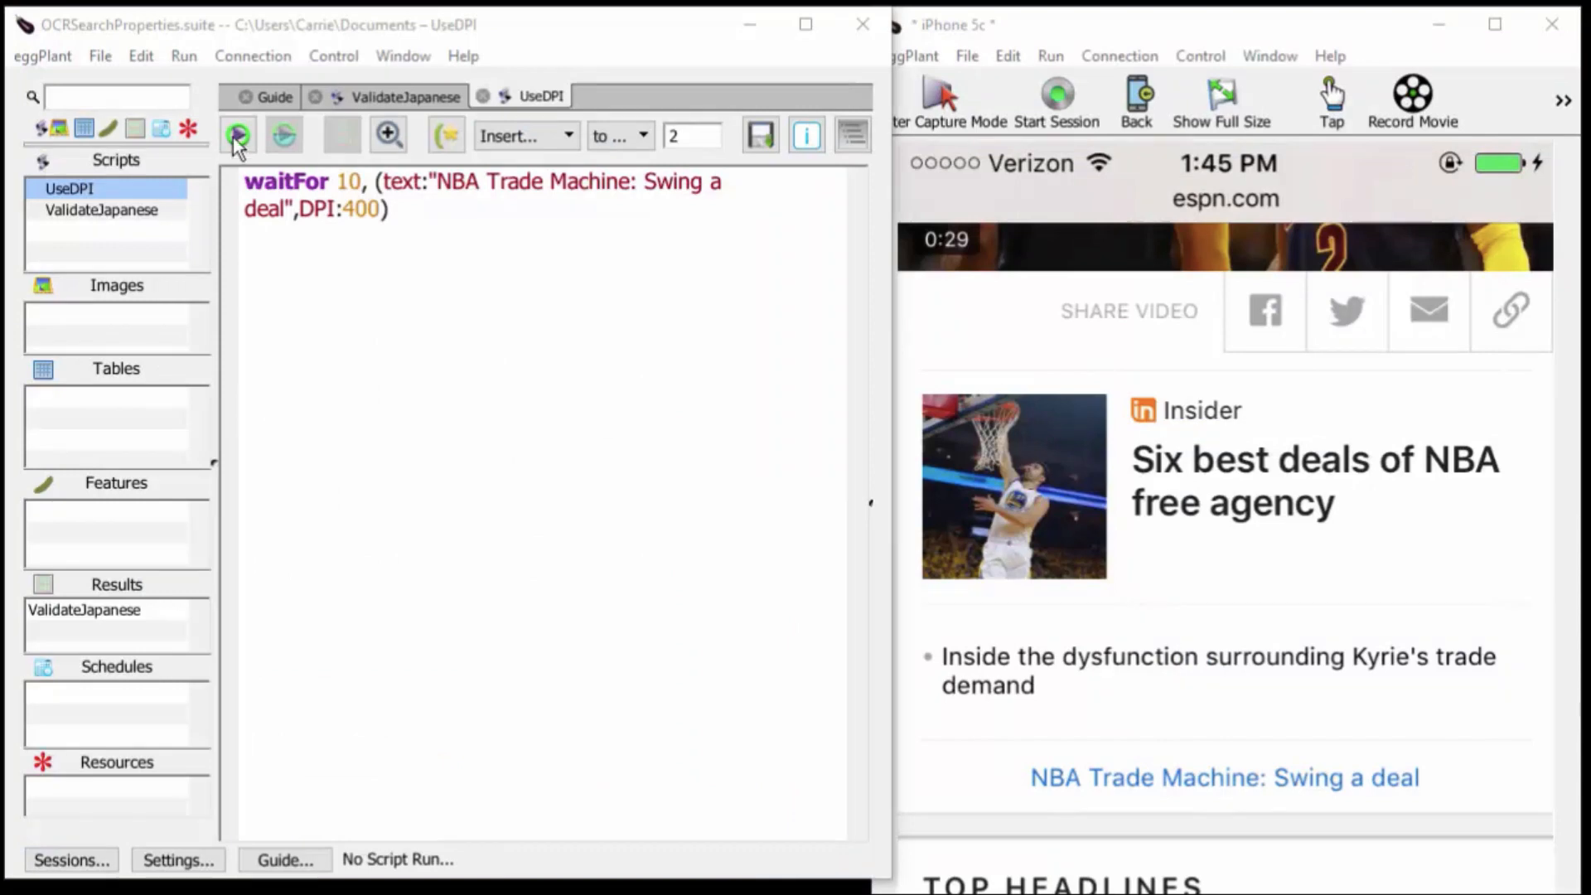
Run UseDPI at DPI 400 to SUCCESS, then select the ValidateJapanese script.
{"action": "left_click", "coordinate": [238, 135]}
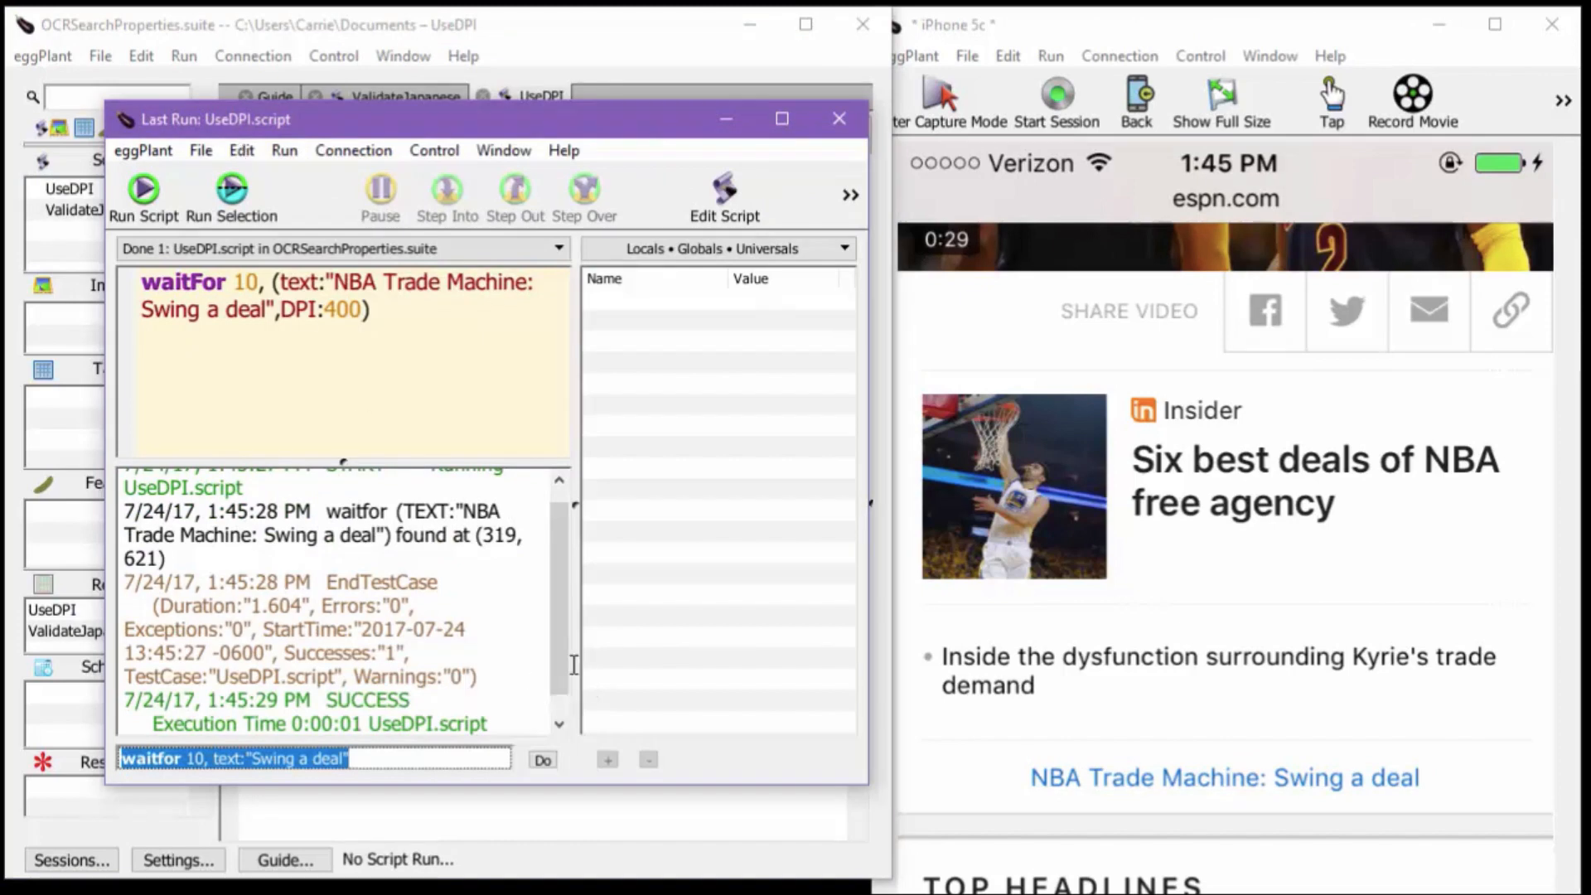
{"action": "left_click", "coordinate": [839, 118]}
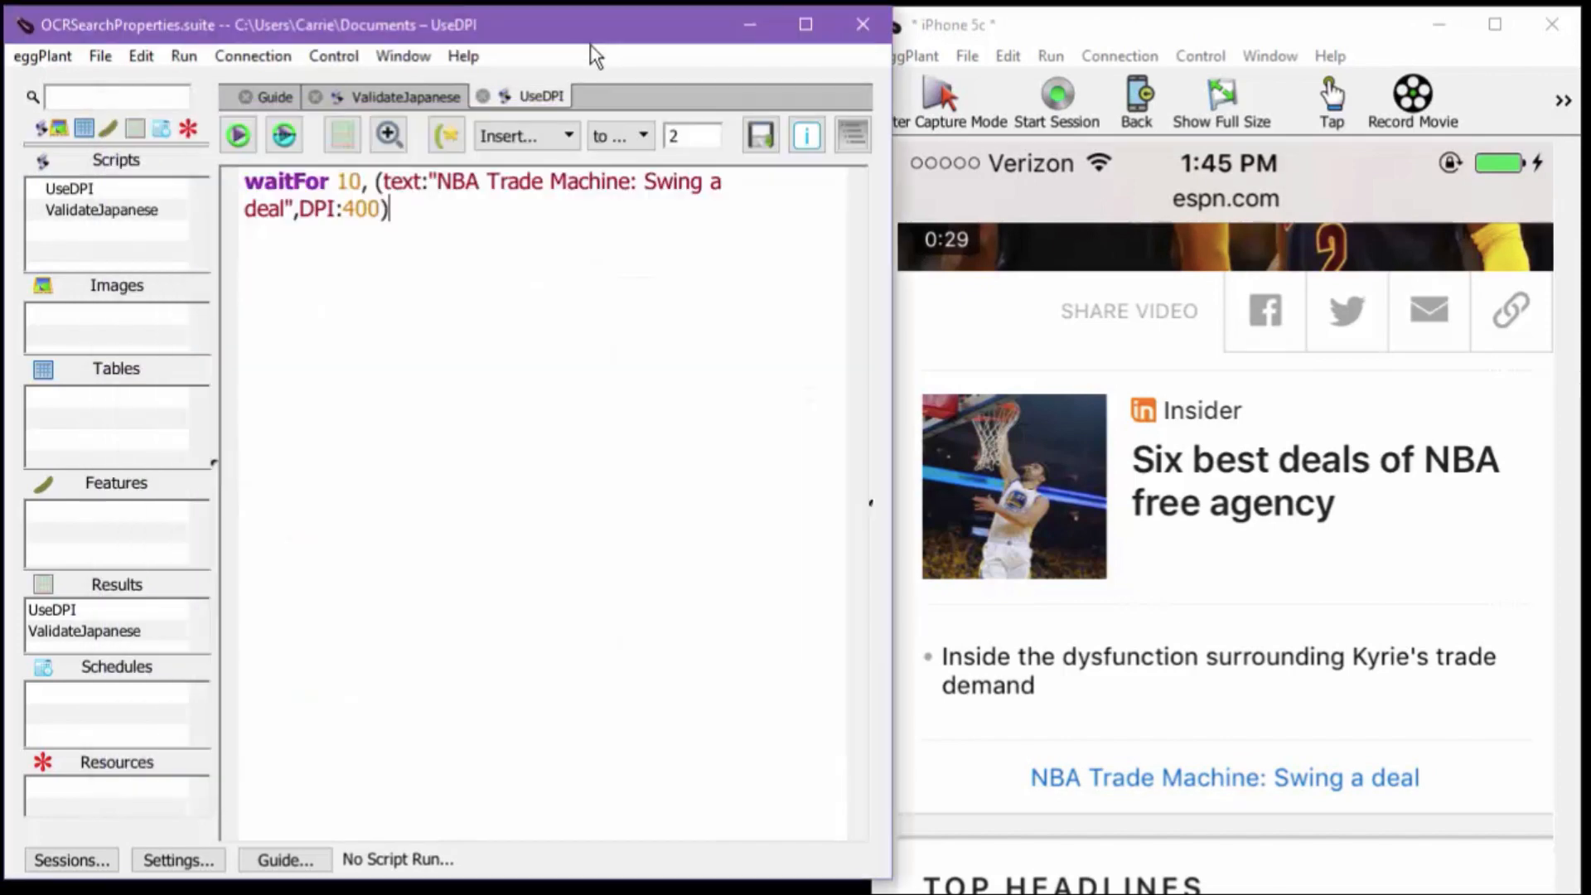
{"action": "left_click", "coordinate": [66, 189]}
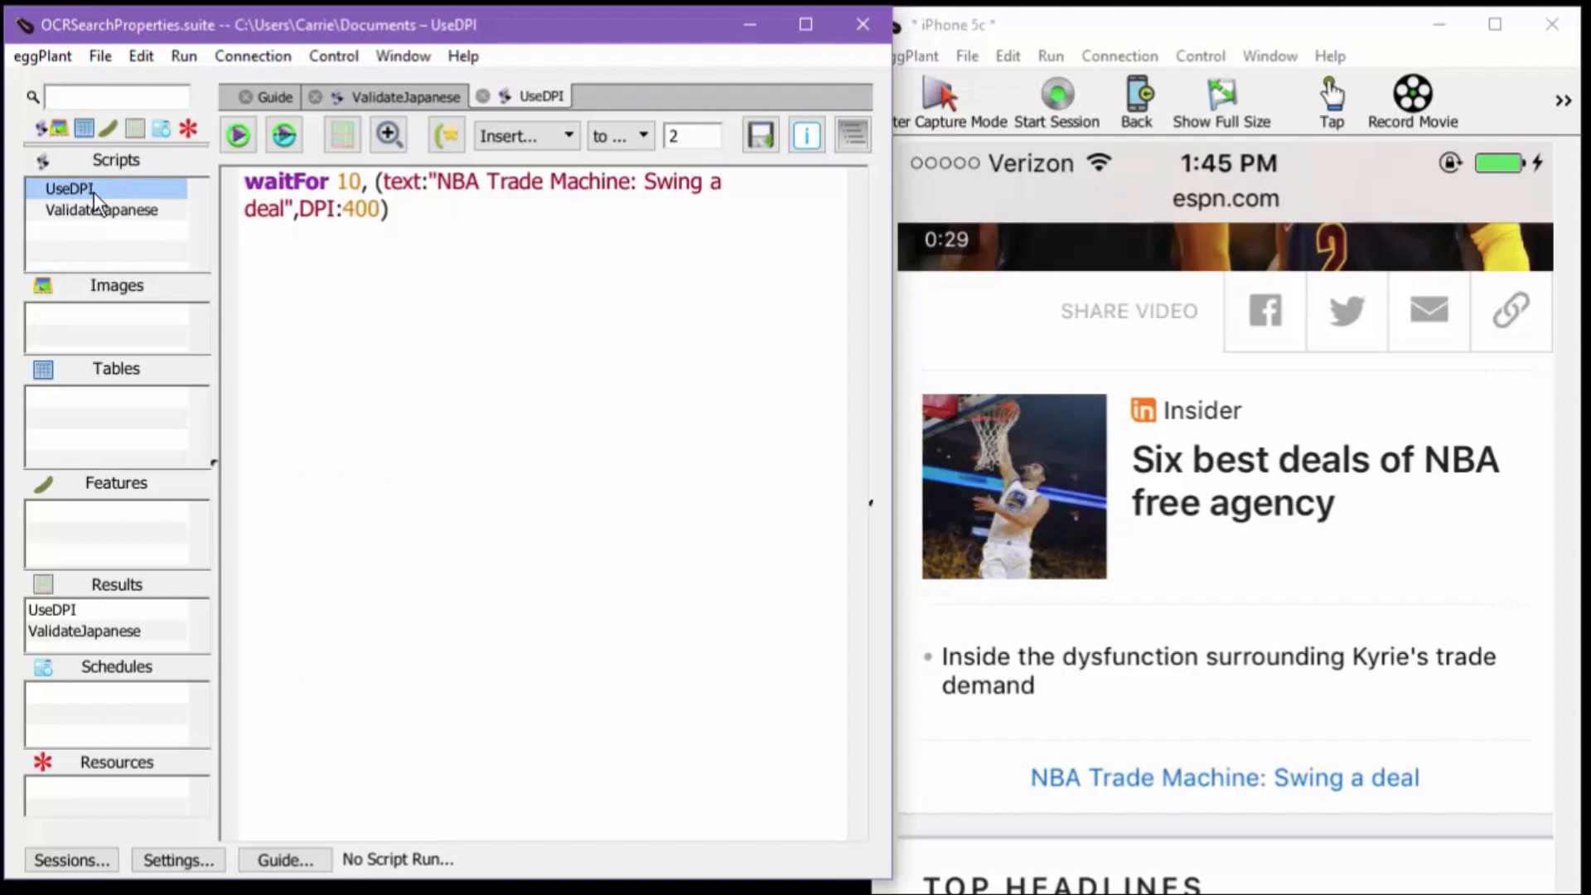
{"action": "left_click", "coordinate": [238, 135]}
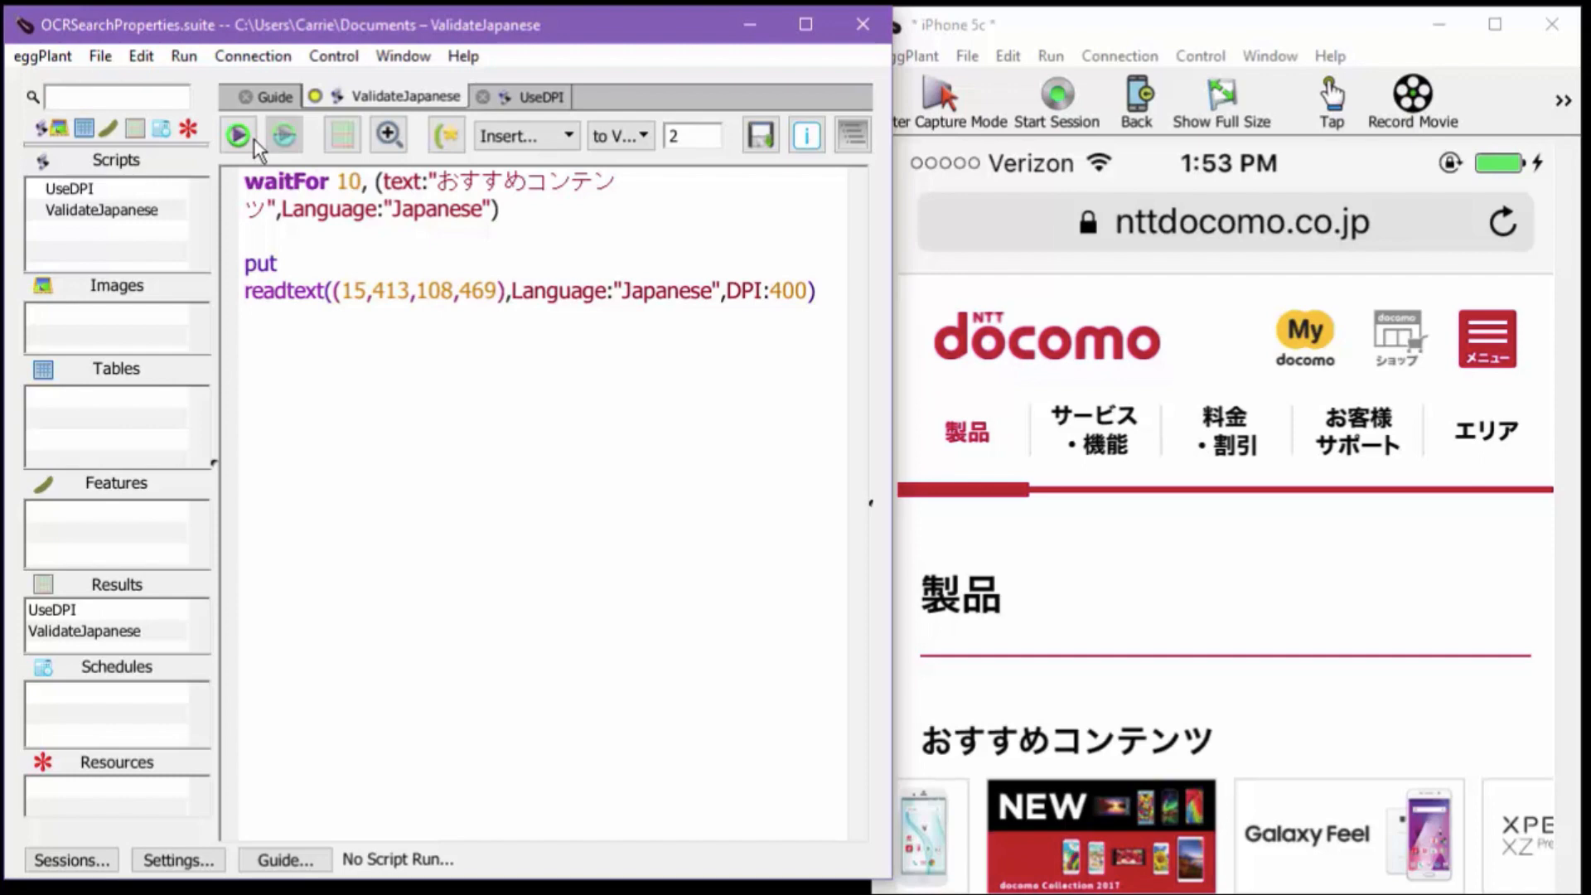
{"action": "mouse_move", "coordinate": [238, 148]}
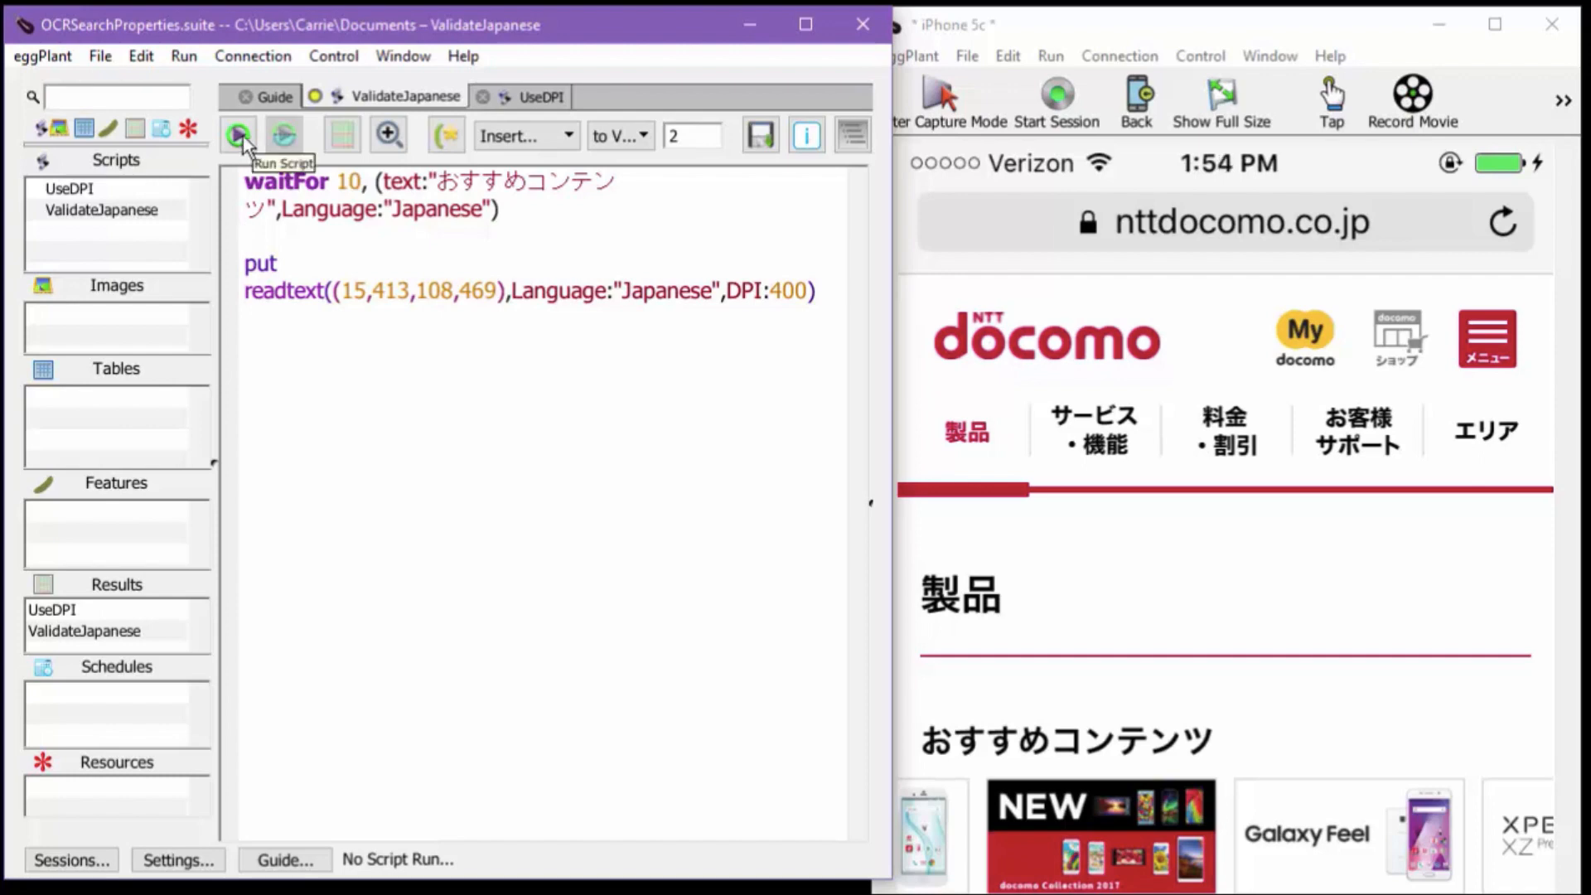
Run the ValidateJapanese script to wait for おすすめコンテンツ with Japanese OCR.
{"action": "left_click", "coordinate": [237, 134]}
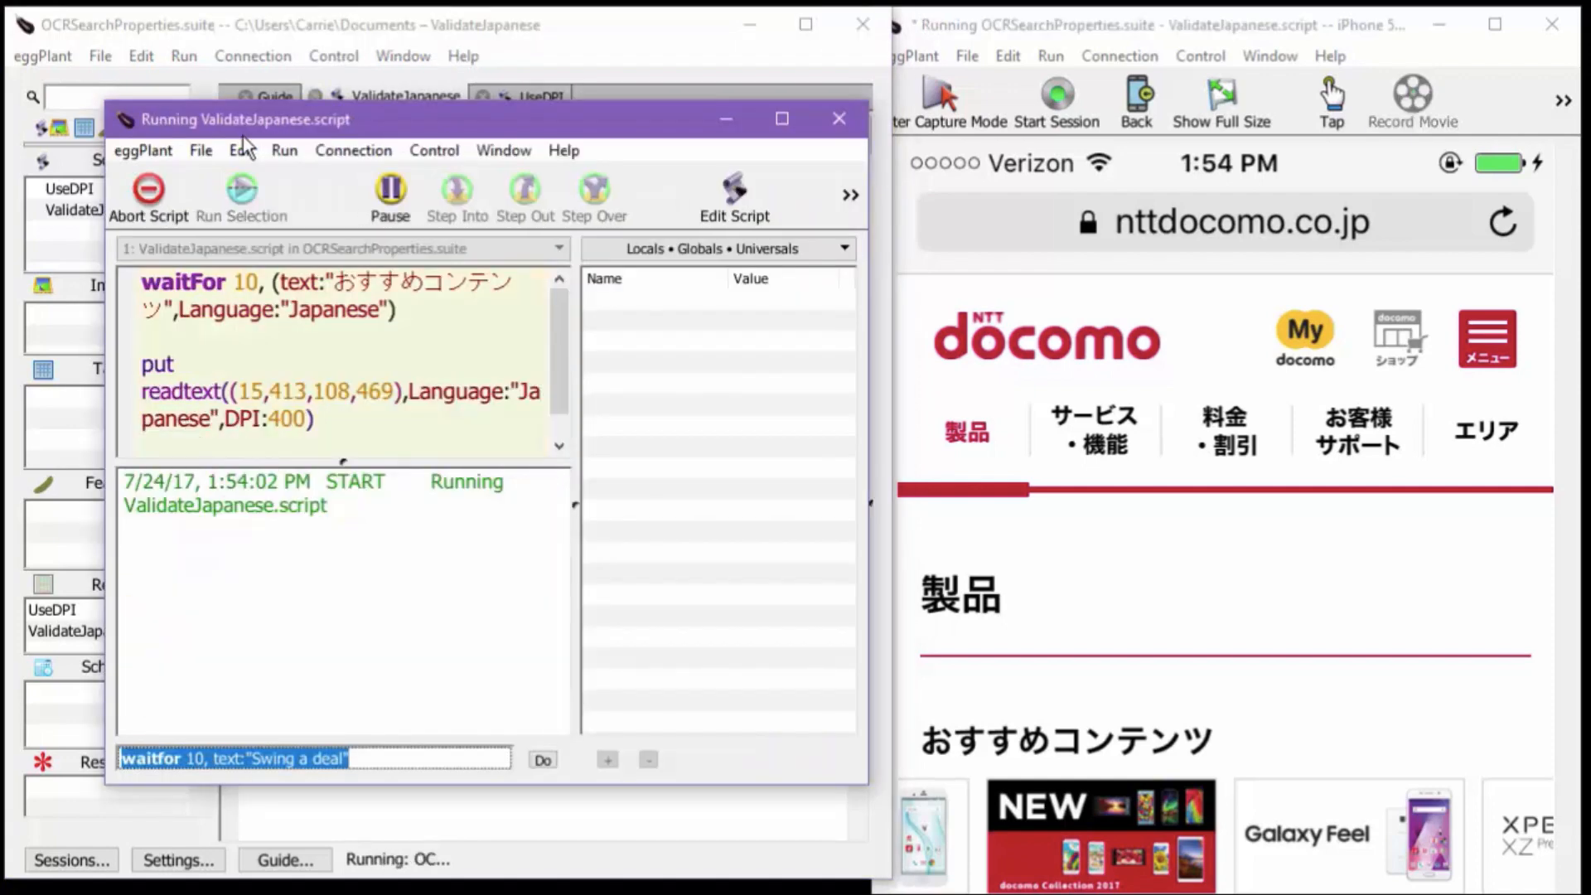